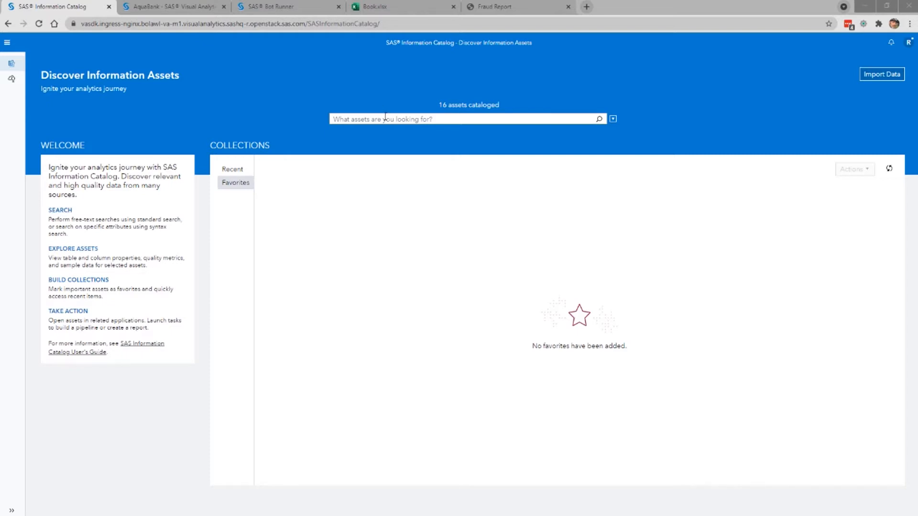
Search 'credit' and star CREDITSMS and FRAUD REPORT as favorites.
type("credit")
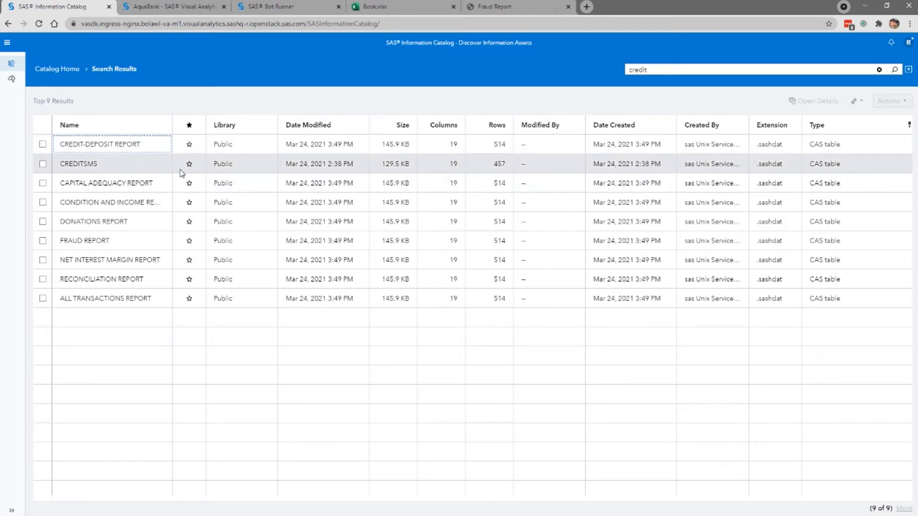
left_click(190, 164)
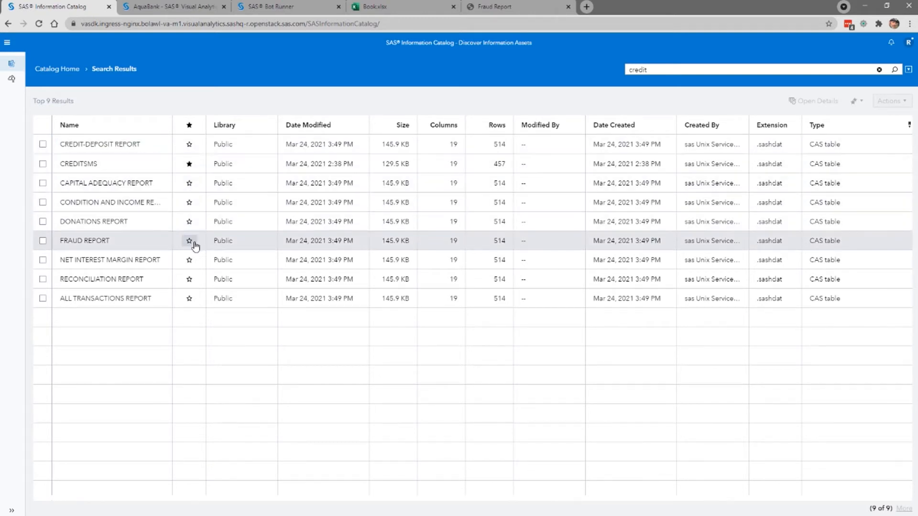
left_click(189, 241)
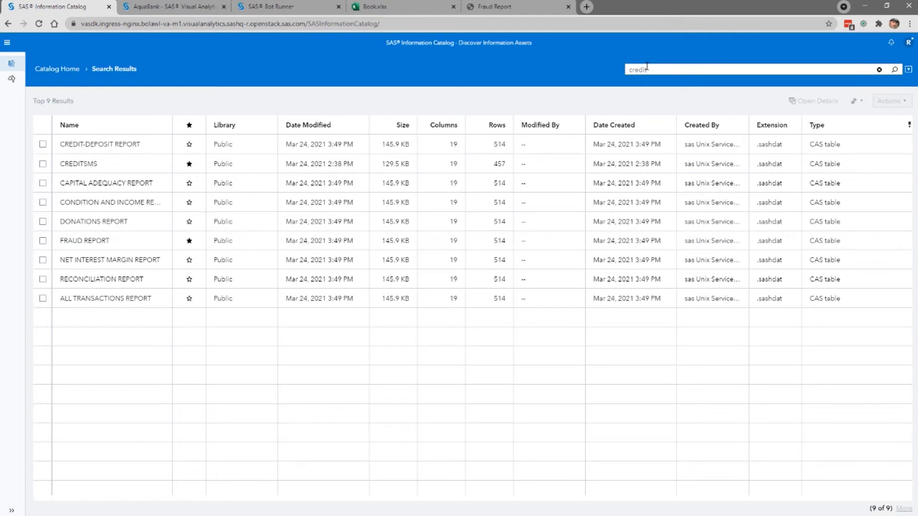
Search 'revenue' and star YEARLYREVENUE-3YEAR as a favorite.
double_click(638, 68)
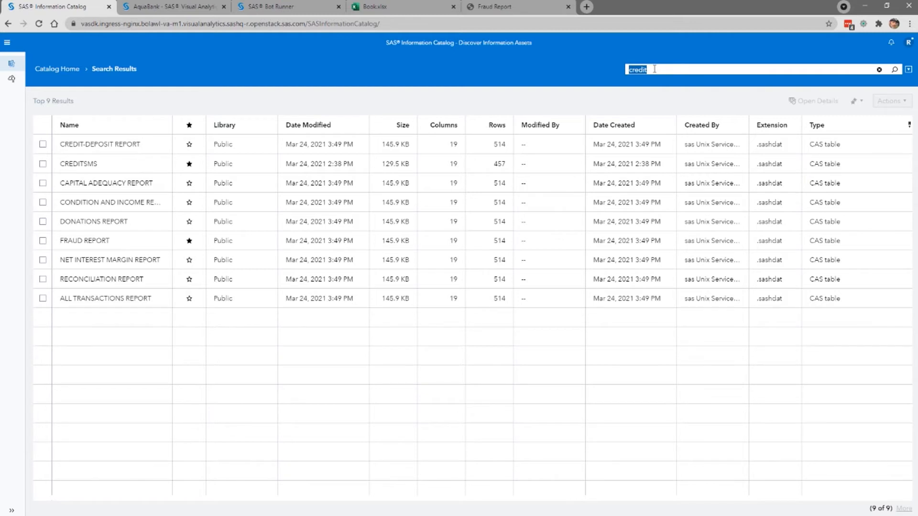
type("revenue")
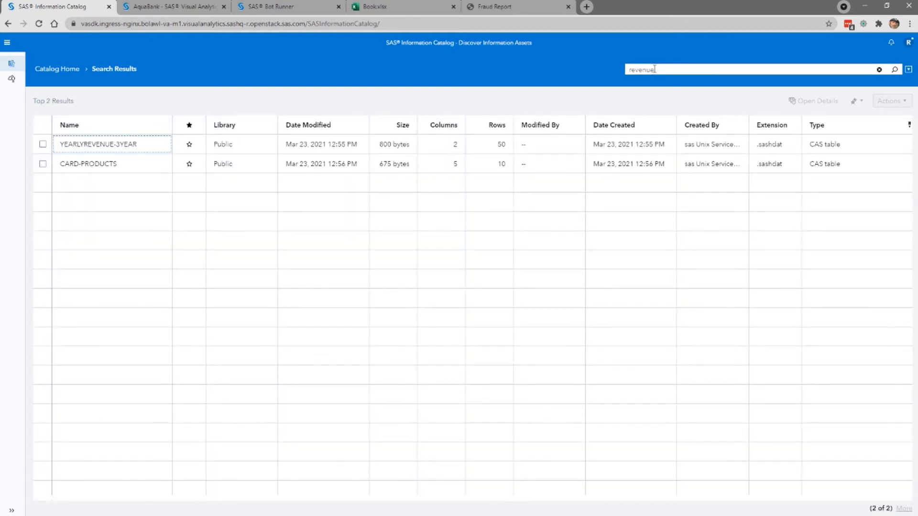
mouse_move(211, 148)
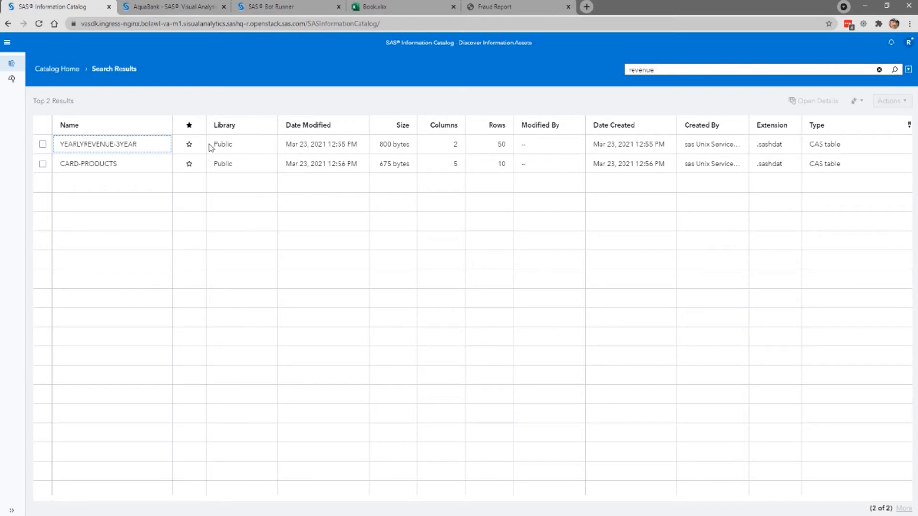
left_click(189, 165)
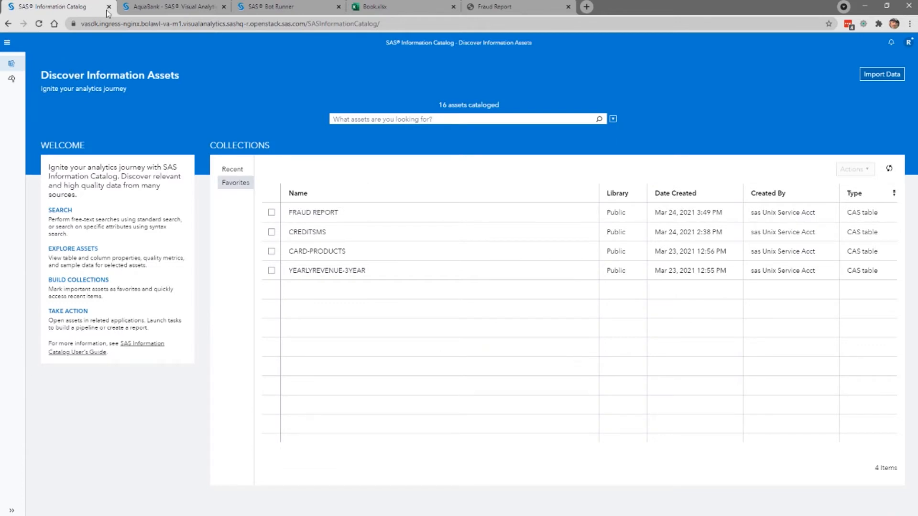
Switch to the AquaBank report tab and view its Expected Credit page.
left_click(172, 6)
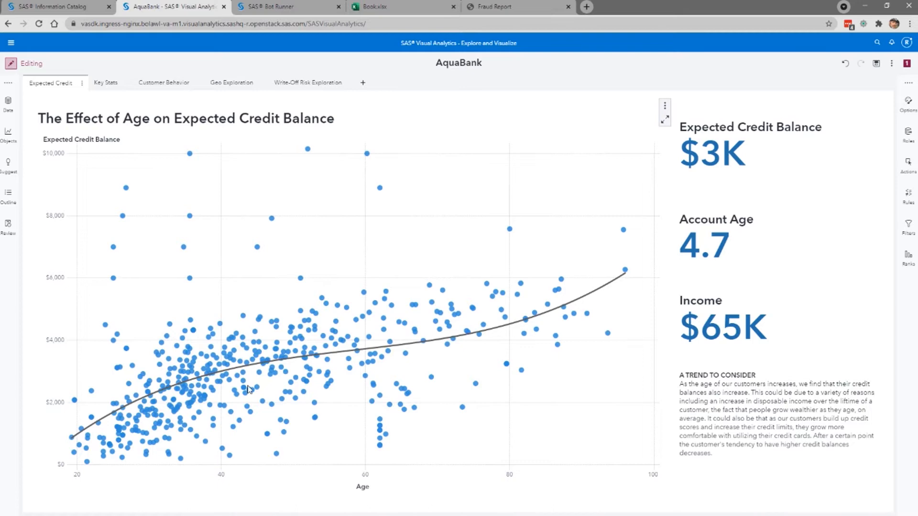
mouse_move(211, 179)
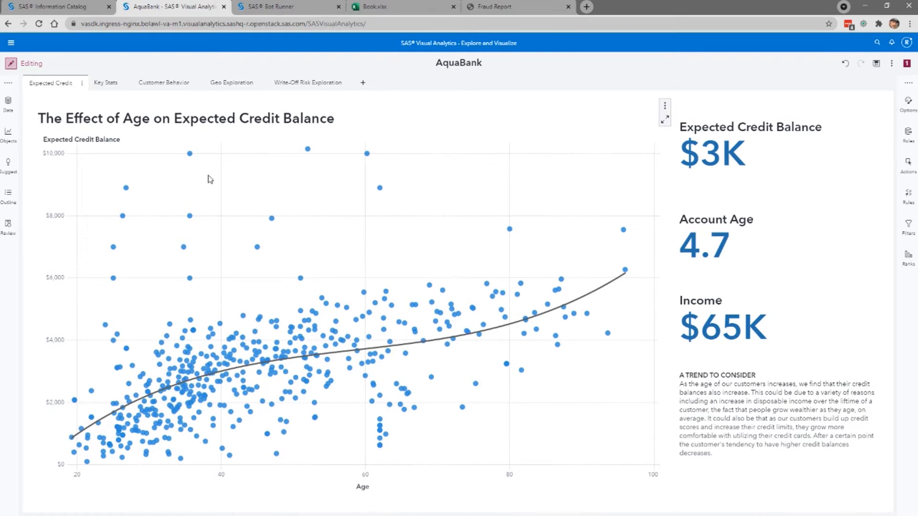
mouse_move(818, 289)
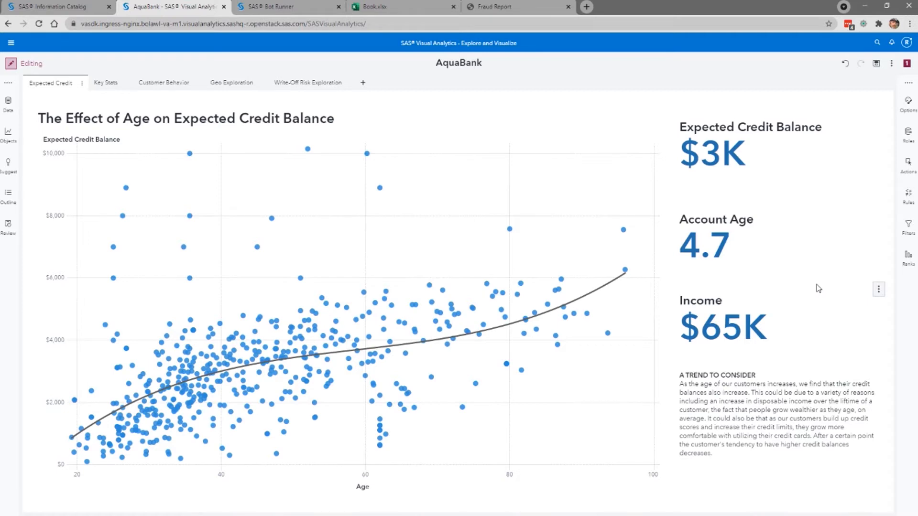
mouse_move(757, 400)
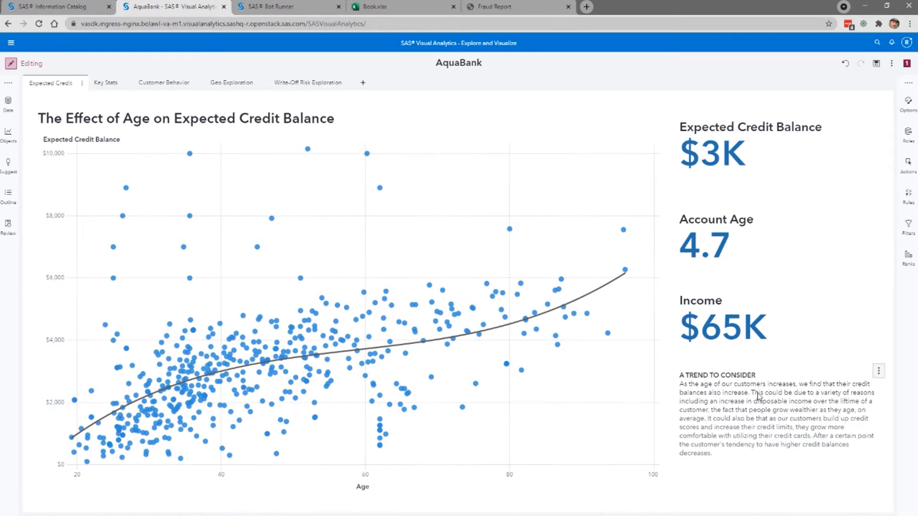
mouse_move(782, 404)
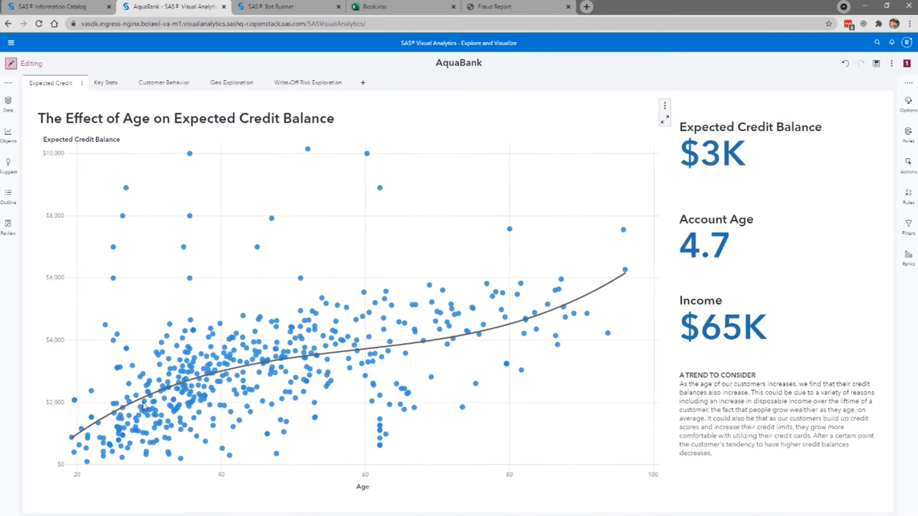
mouse_move(456, 392)
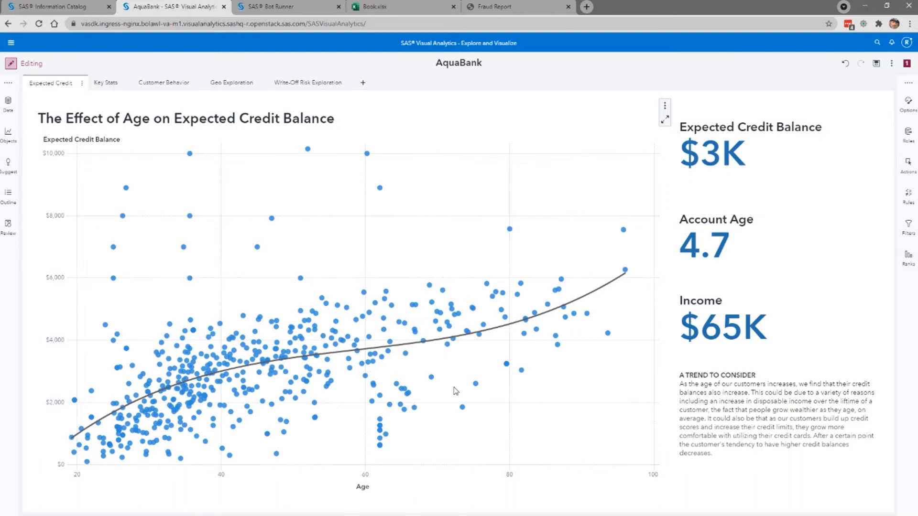
mouse_move(387, 386)
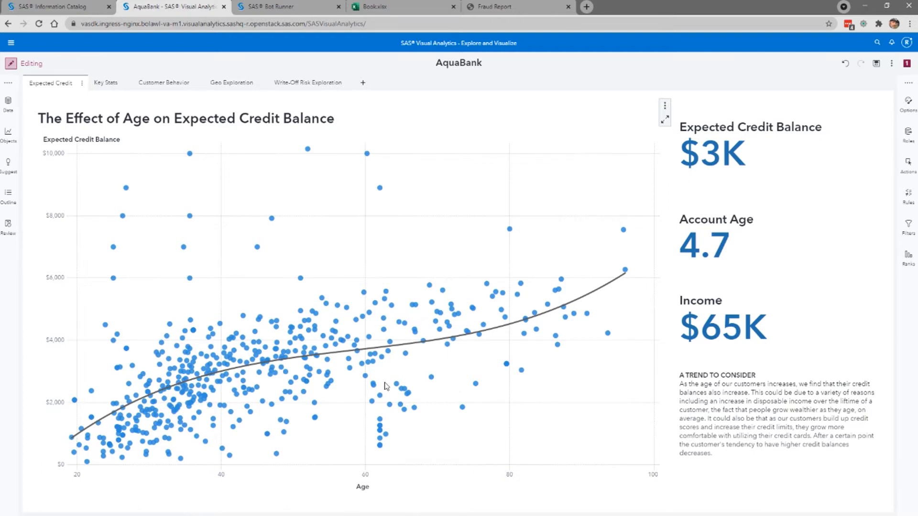
mouse_move(257, 356)
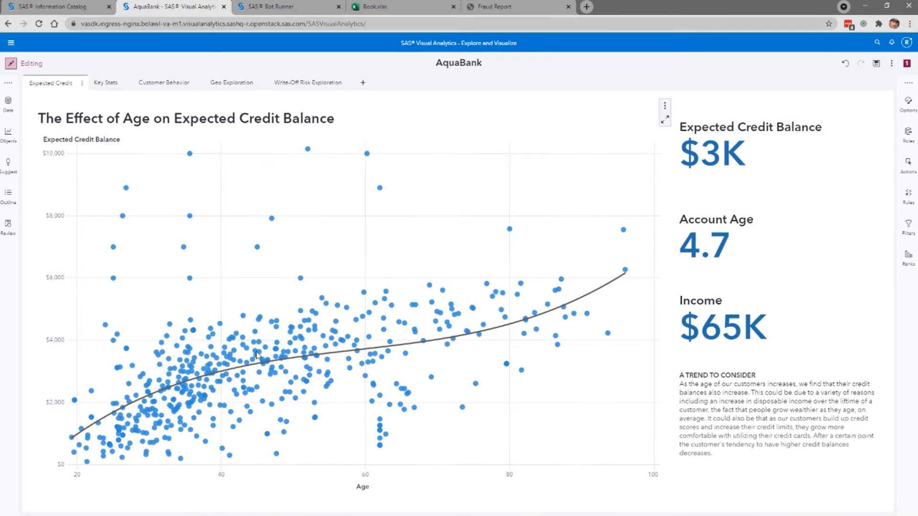
mouse_move(380, 358)
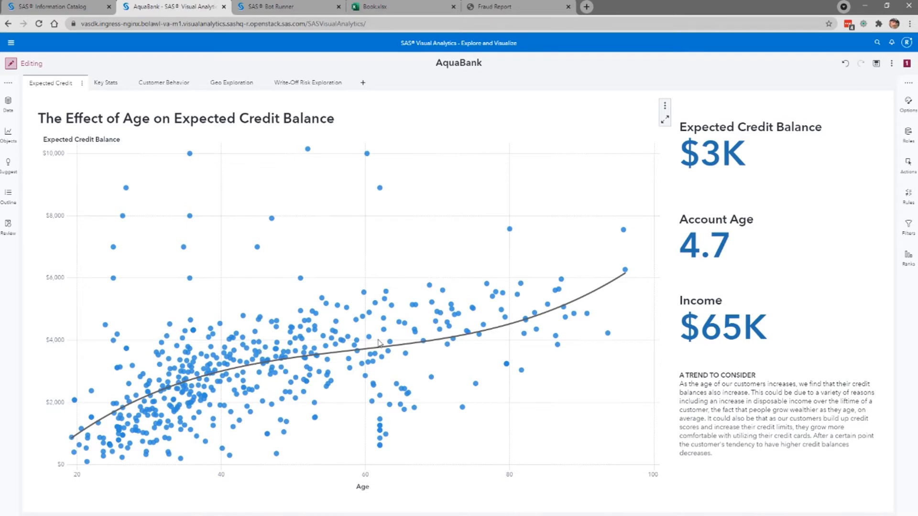
mouse_move(469, 344)
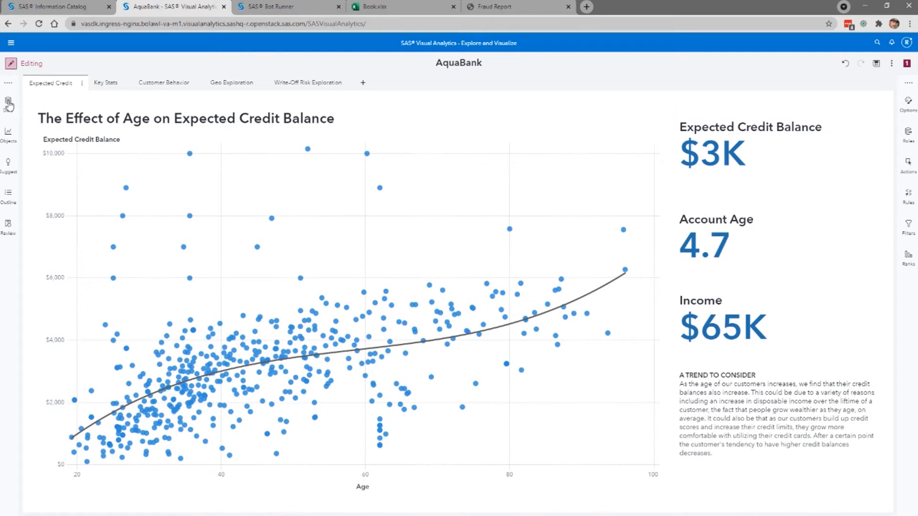
Show the Data pane so Credit Limit can be added to the scatter plot.
left_click(8, 102)
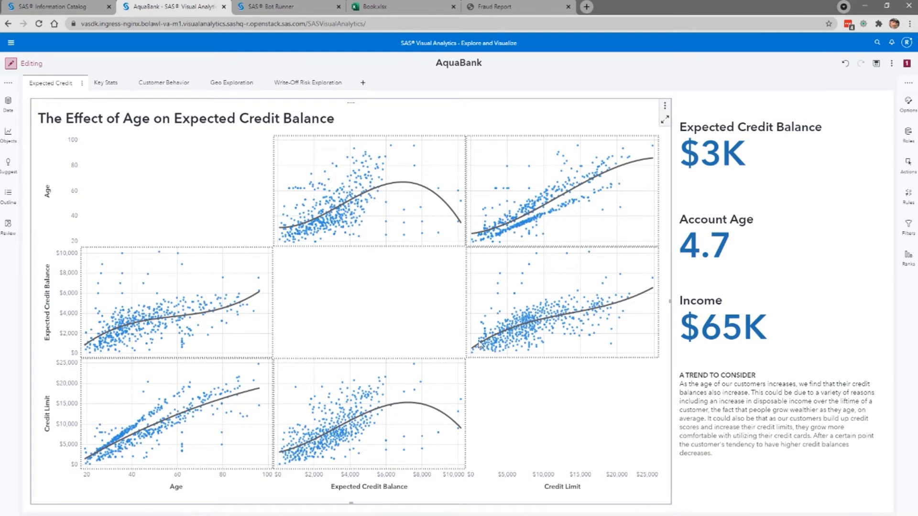
mouse_move(644, 297)
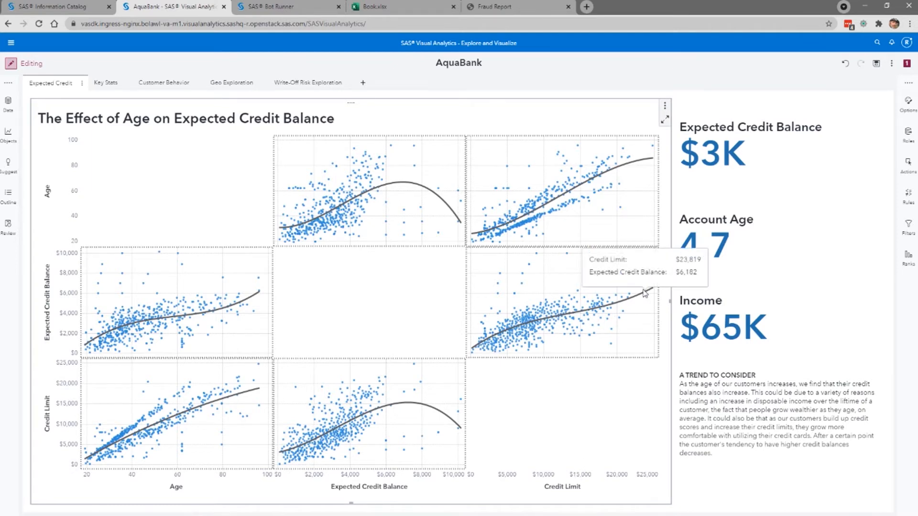
mouse_move(173, 456)
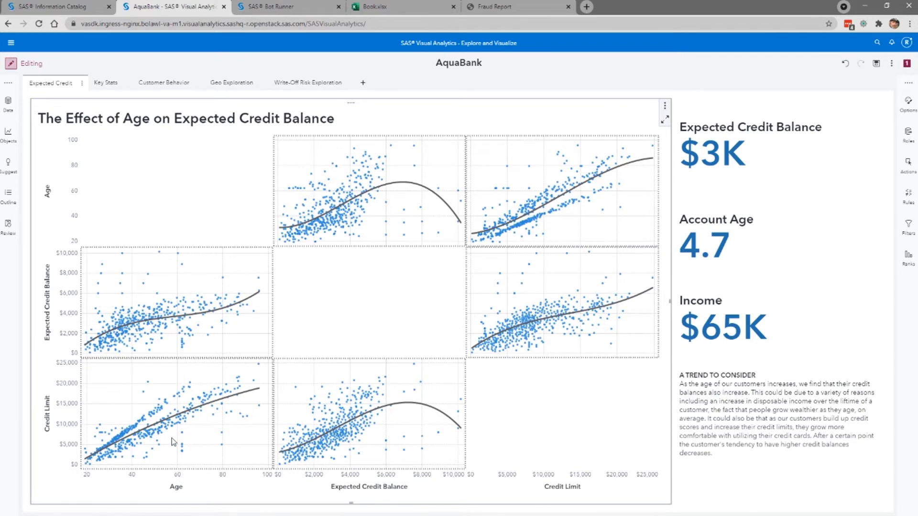
mouse_move(247, 415)
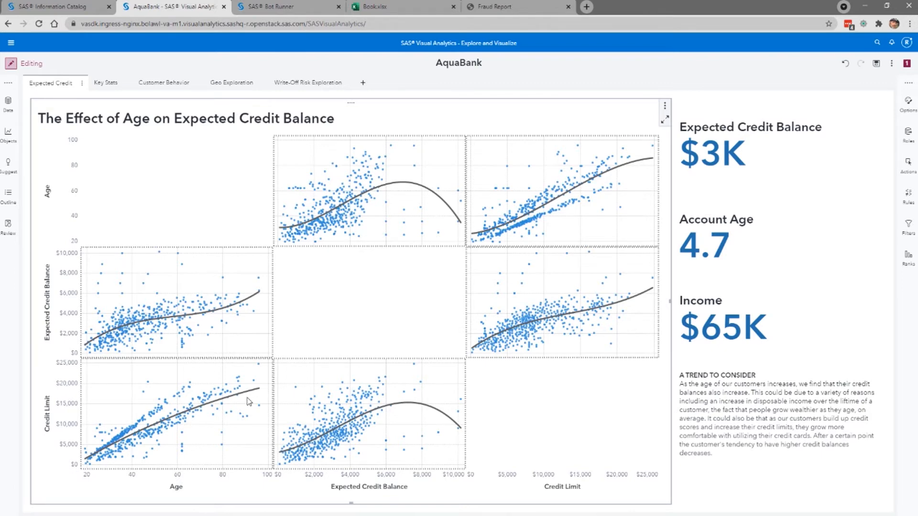
From Suggest, place the Age and Credit Limit by state chart on a new page.
left_click(6, 165)
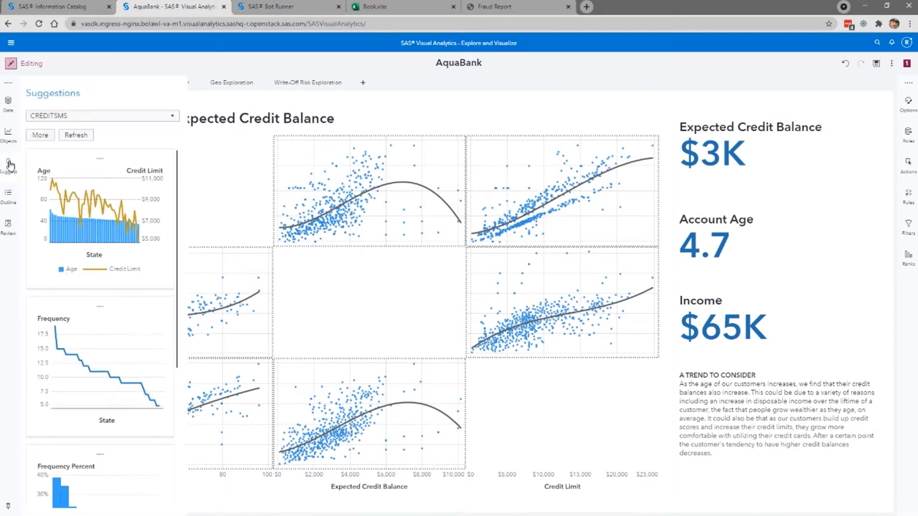
left_click(100, 157)
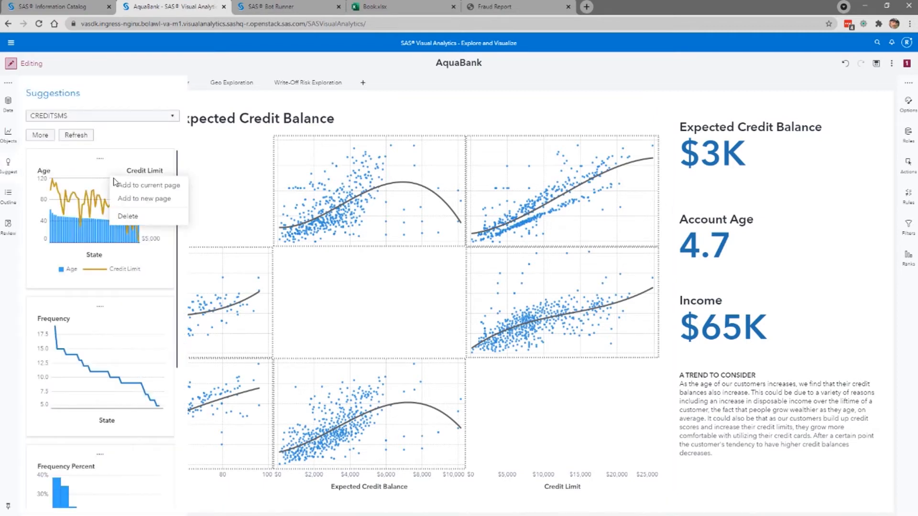
mouse_move(123, 188)
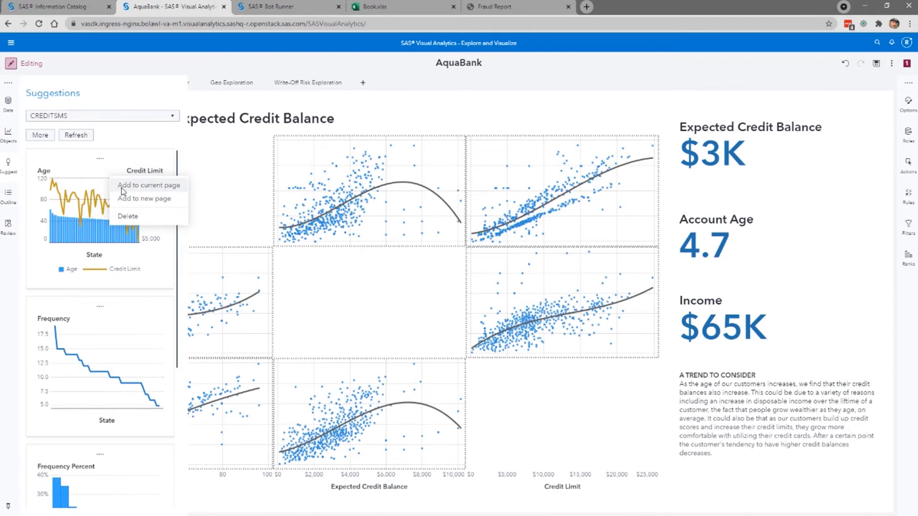
left_click(149, 199)
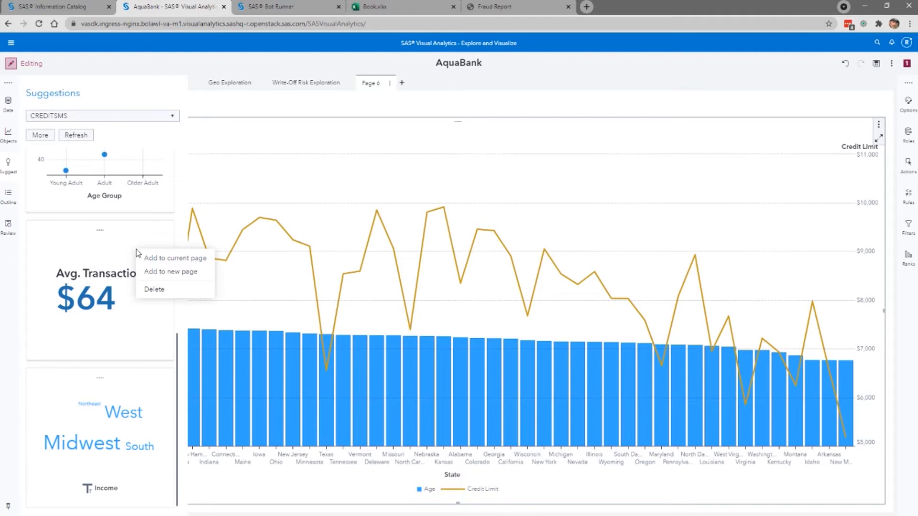
Add the suggested Avg. Transaction and Write-Off Risk figures to that page.
left_click(176, 258)
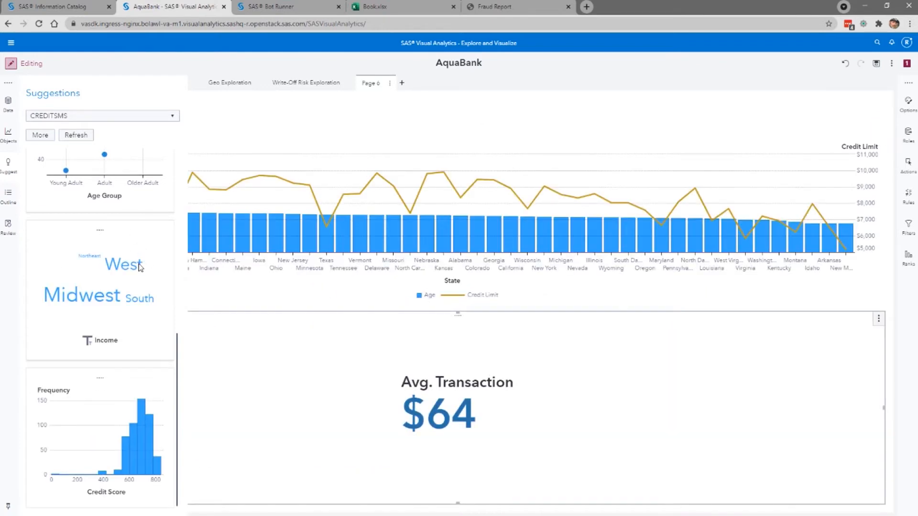
left_click(76, 136)
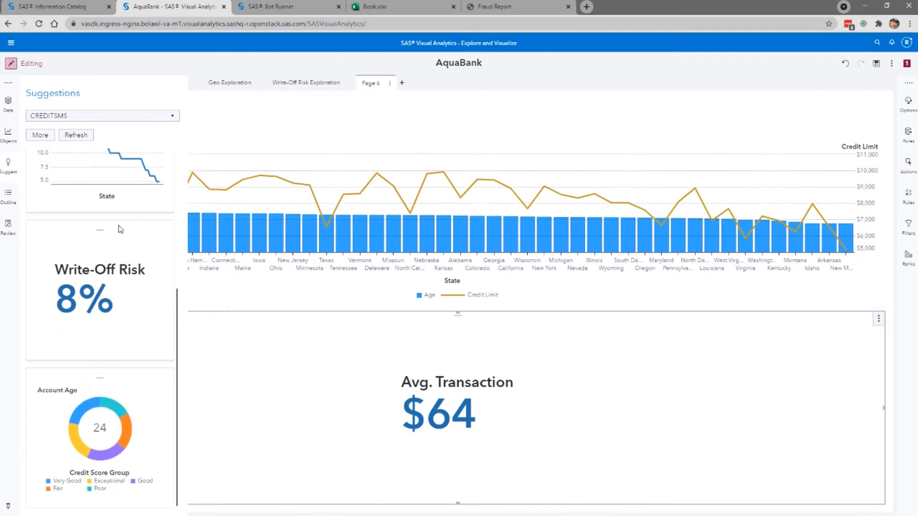
left_click(100, 229)
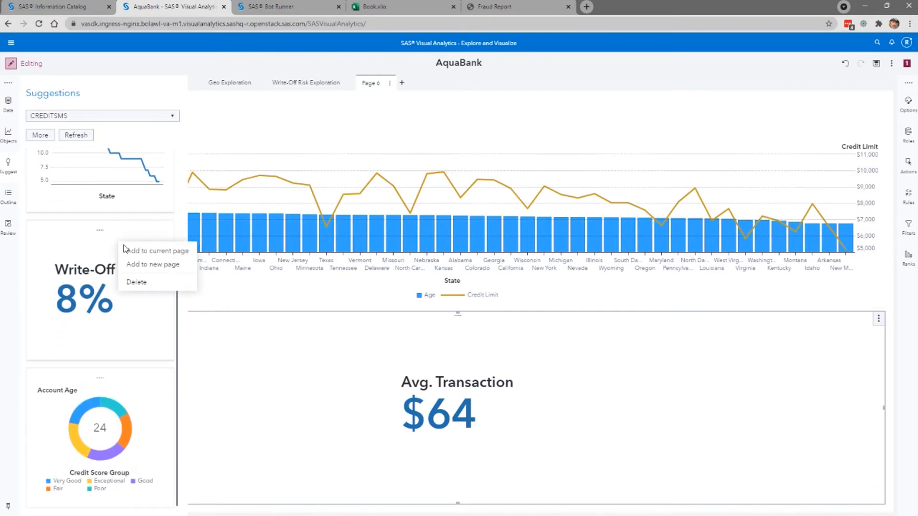
left_click(159, 250)
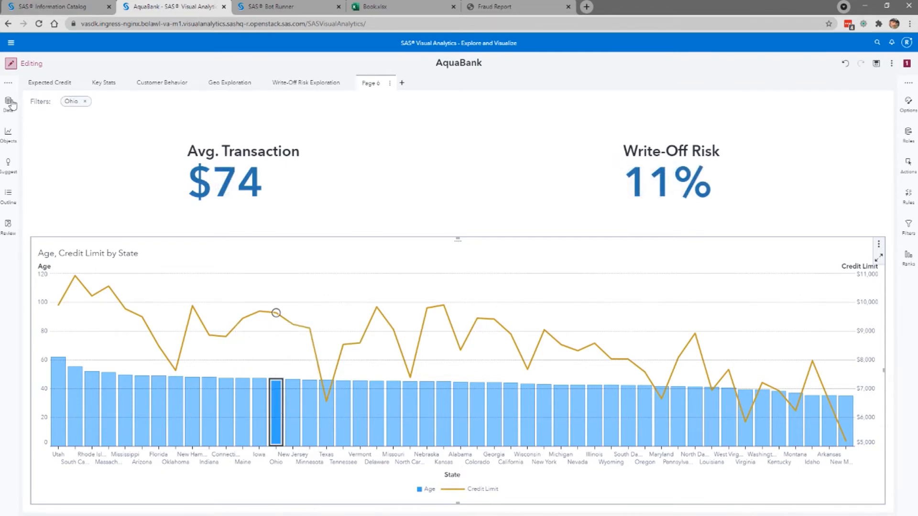
Explain Write-Off Risk on a new page and show its State factor as a map.
left_click(9, 101)
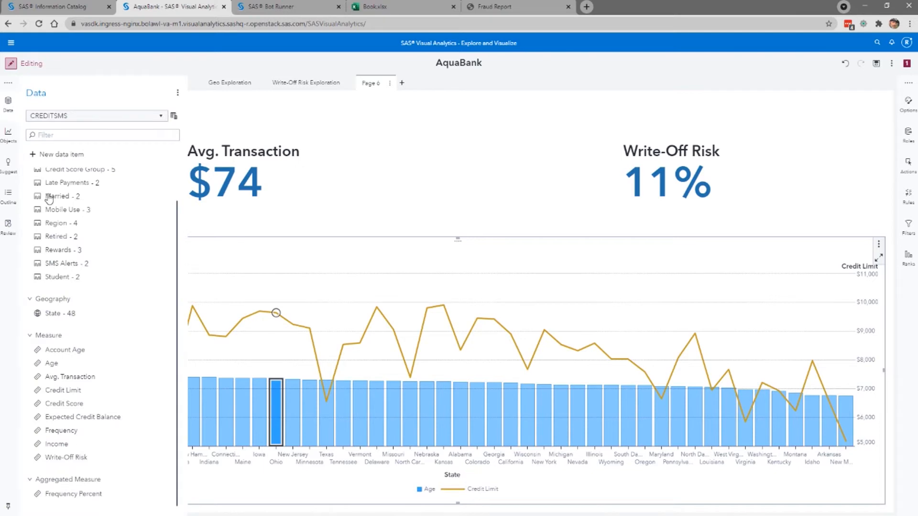
right_click(62, 457)
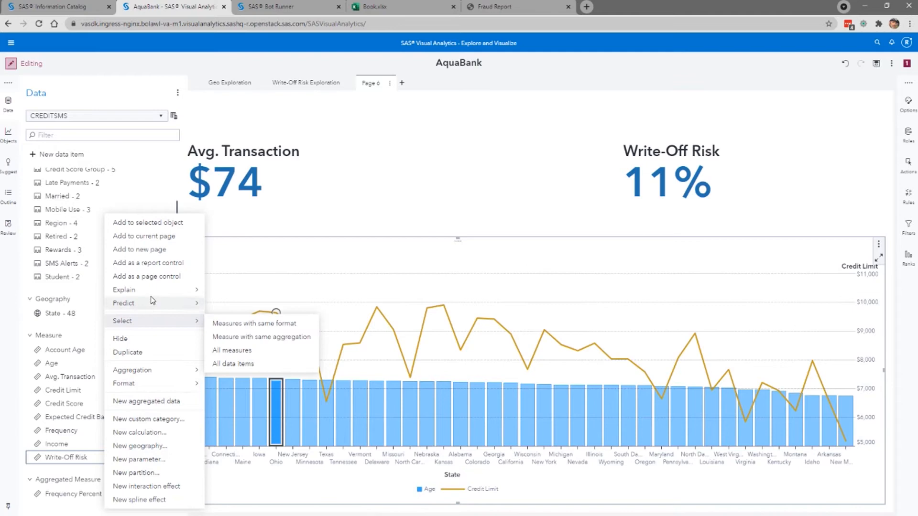
mouse_move(125, 290)
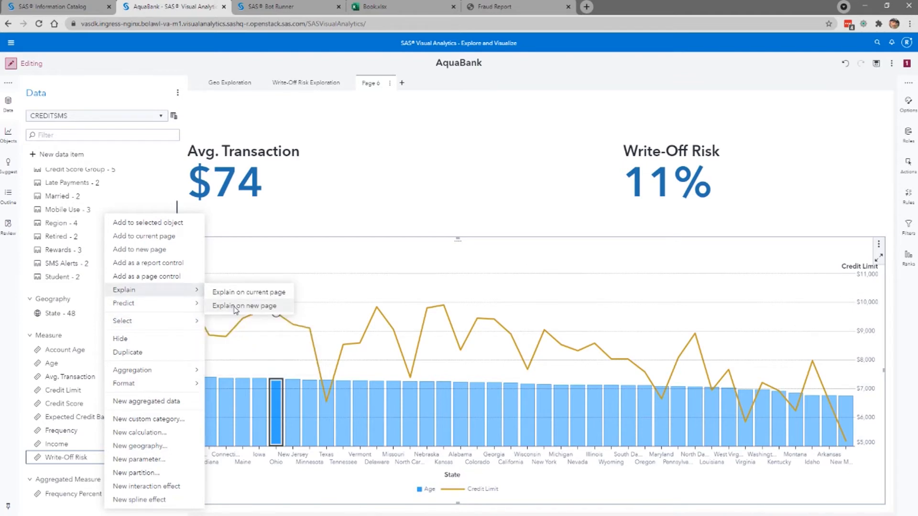
left_click(242, 306)
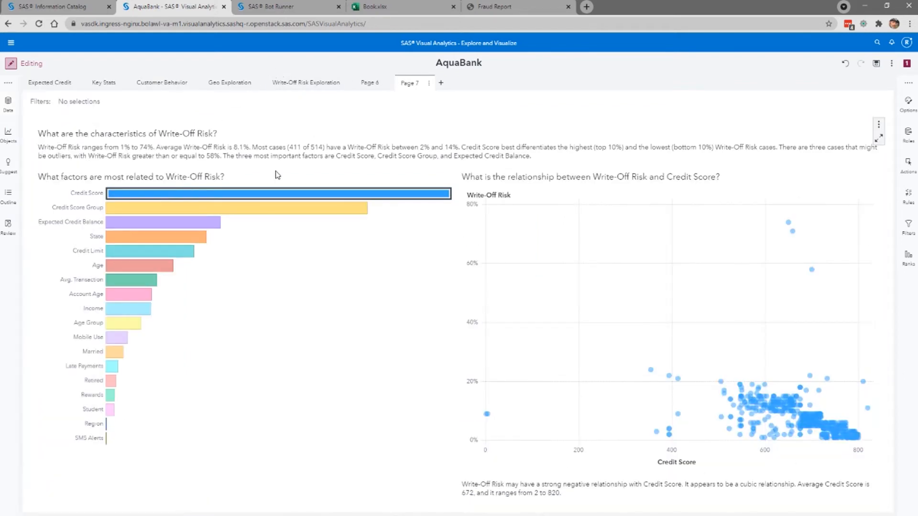
mouse_move(320, 162)
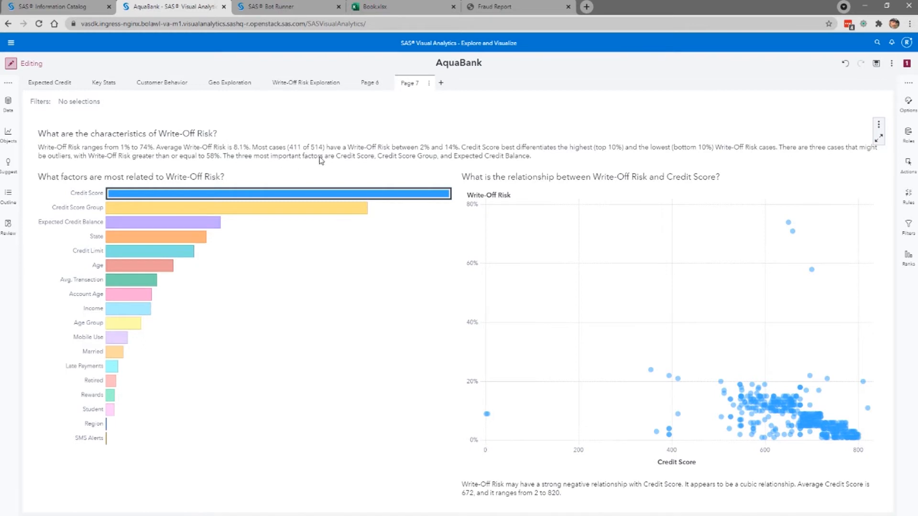
mouse_move(338, 152)
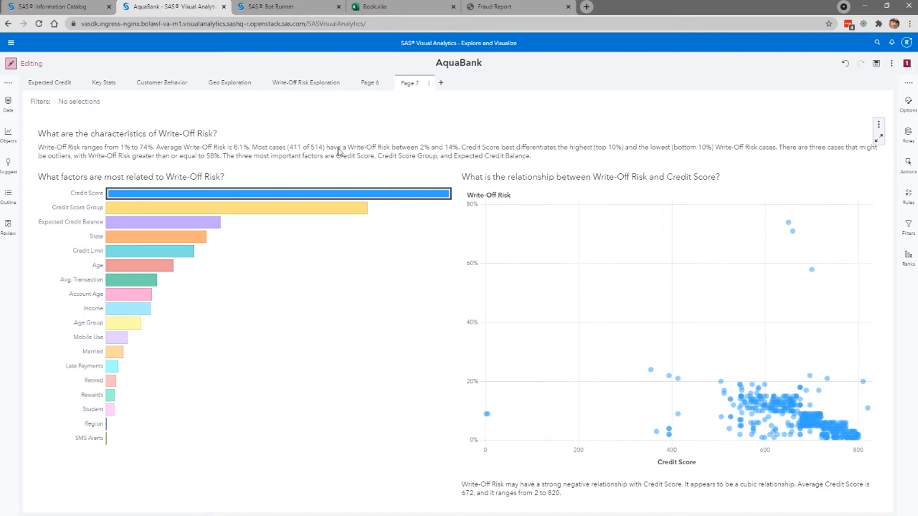
mouse_move(585, 501)
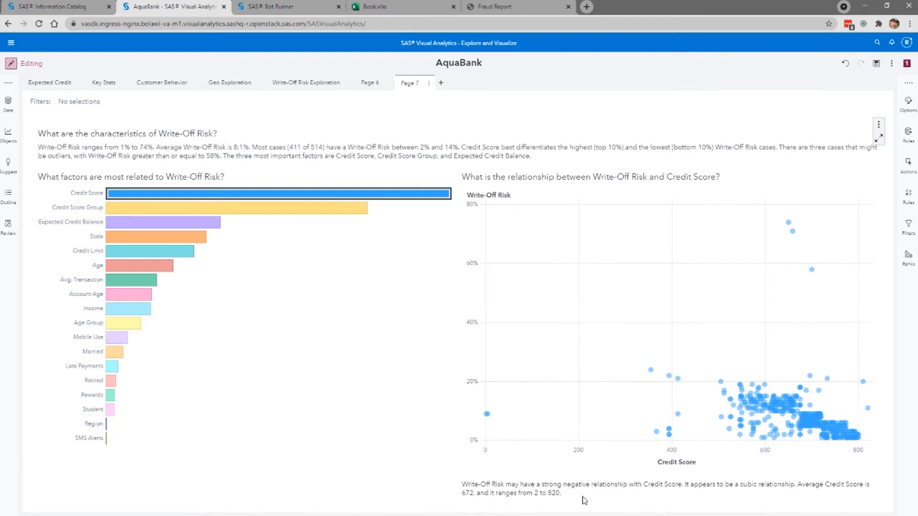
mouse_move(382, 222)
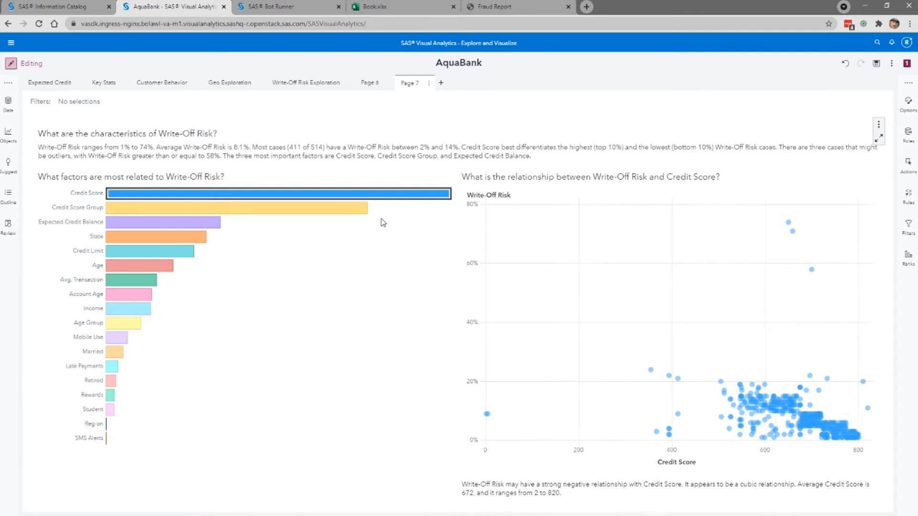
mouse_move(383, 198)
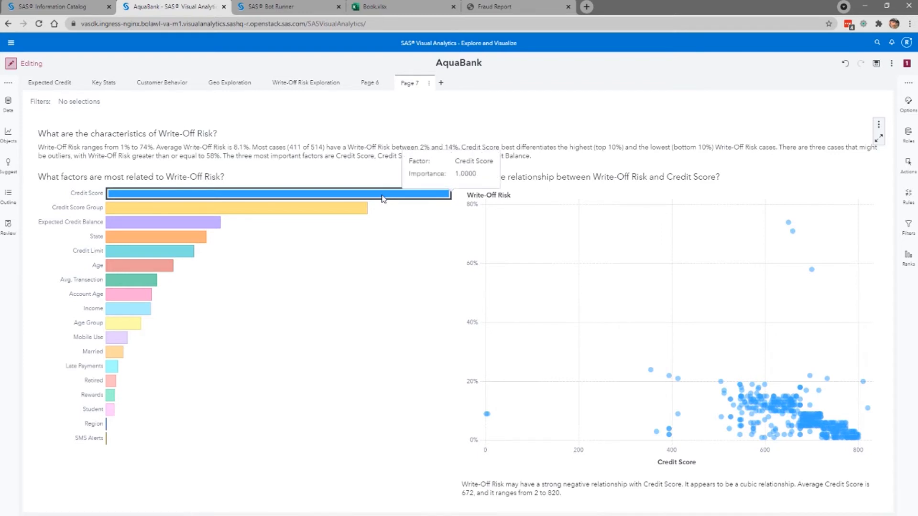
mouse_move(637, 291)
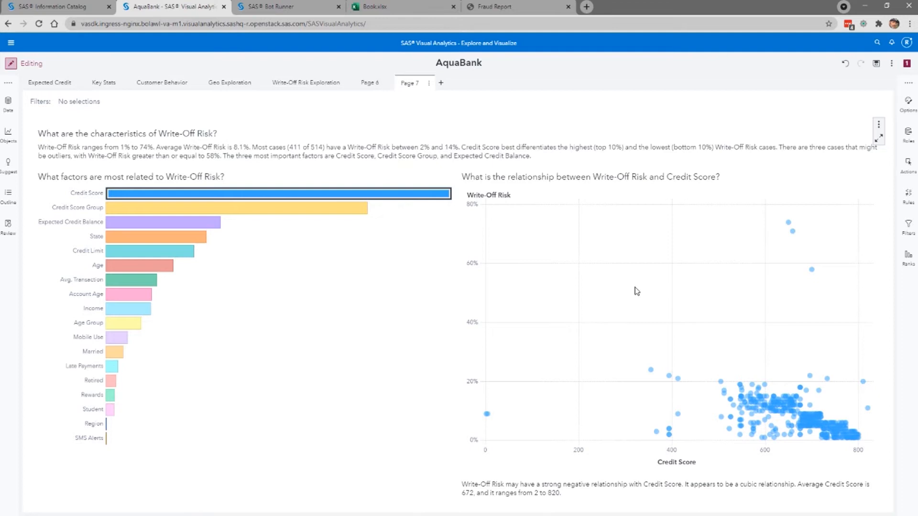
mouse_move(685, 324)
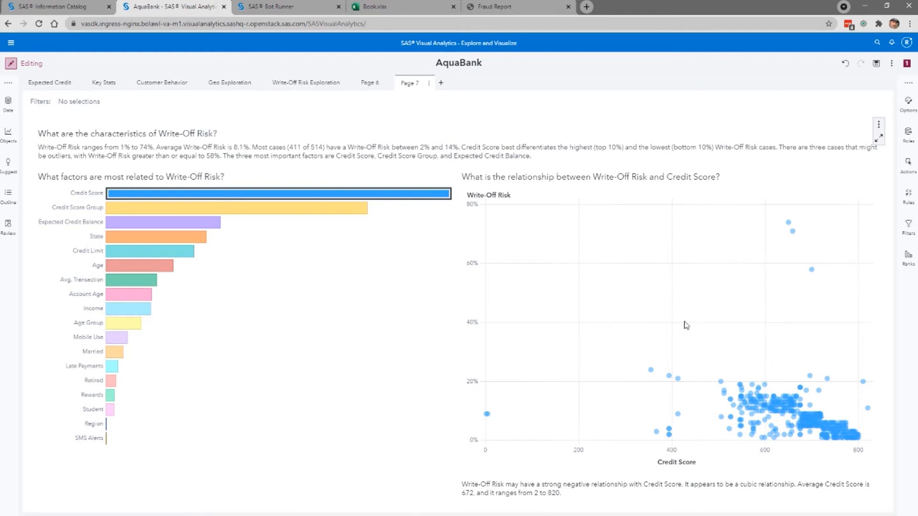
mouse_move(353, 209)
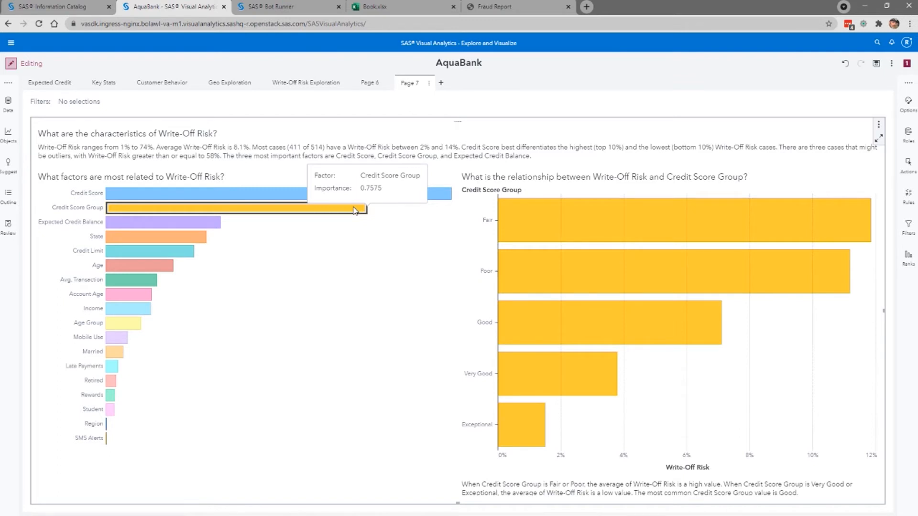
mouse_move(625, 266)
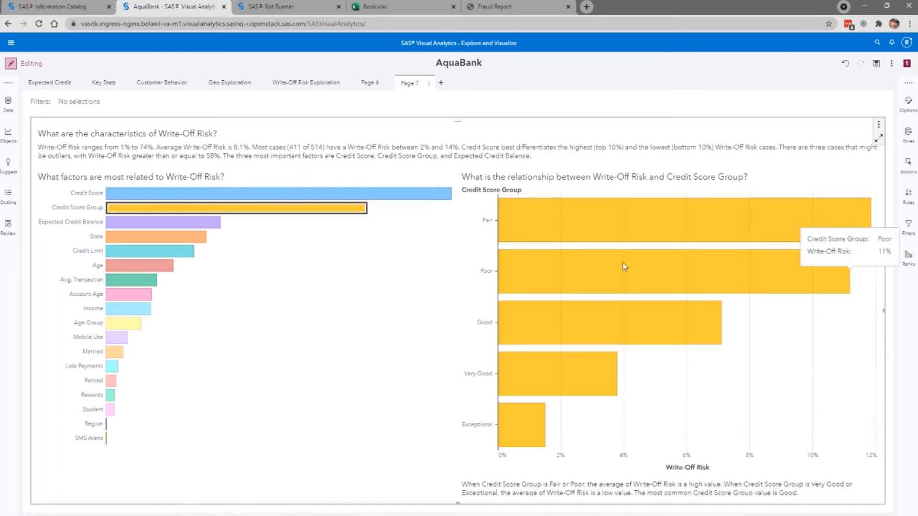
mouse_move(626, 285)
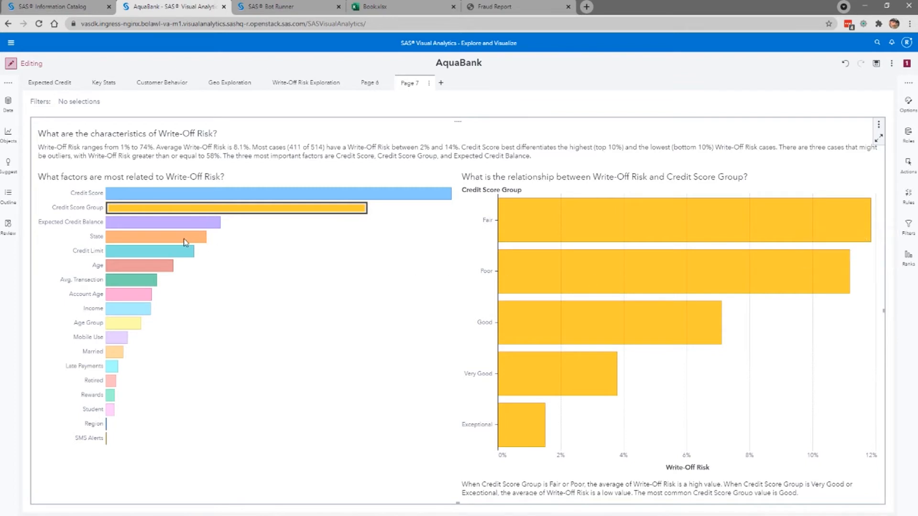
left_click(153, 237)
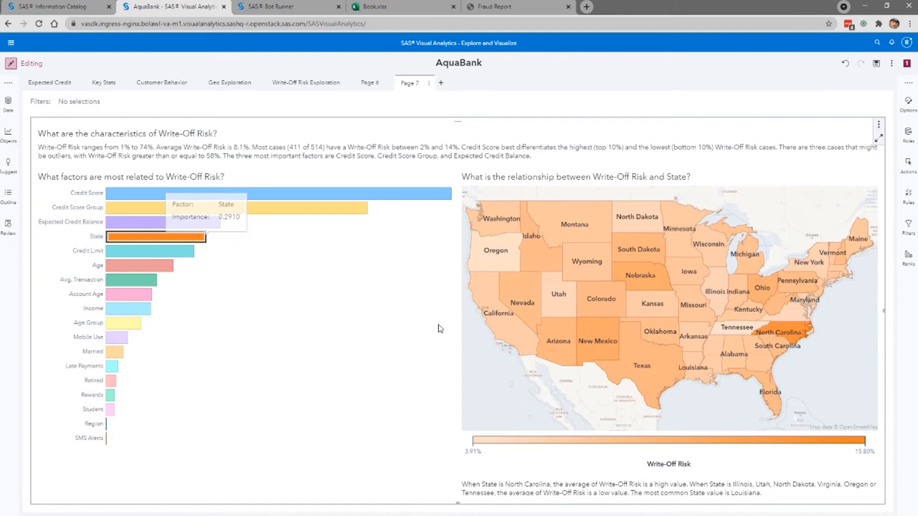
mouse_move(785, 331)
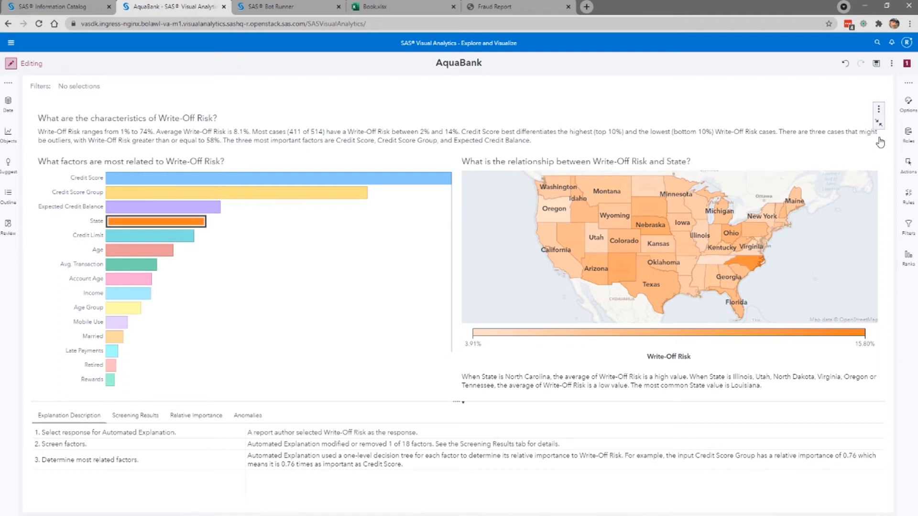
mouse_move(287, 436)
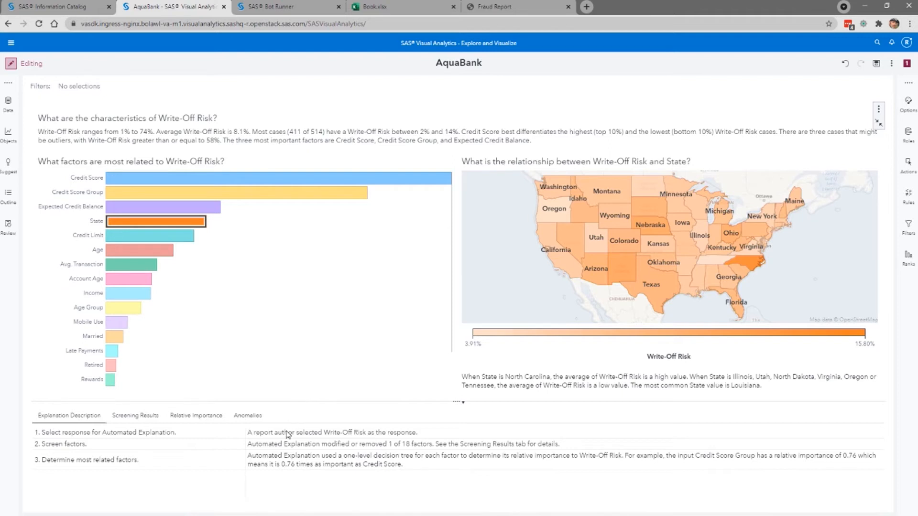
mouse_move(286, 438)
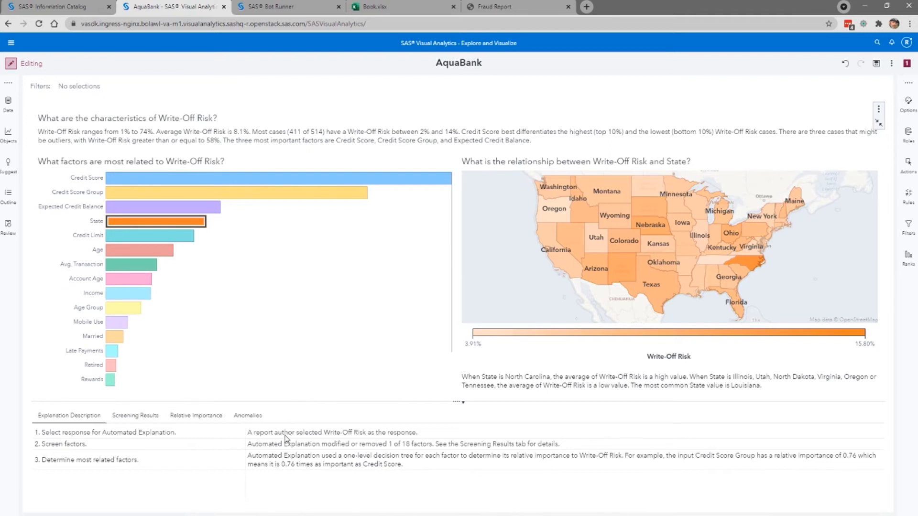
mouse_move(408, 456)
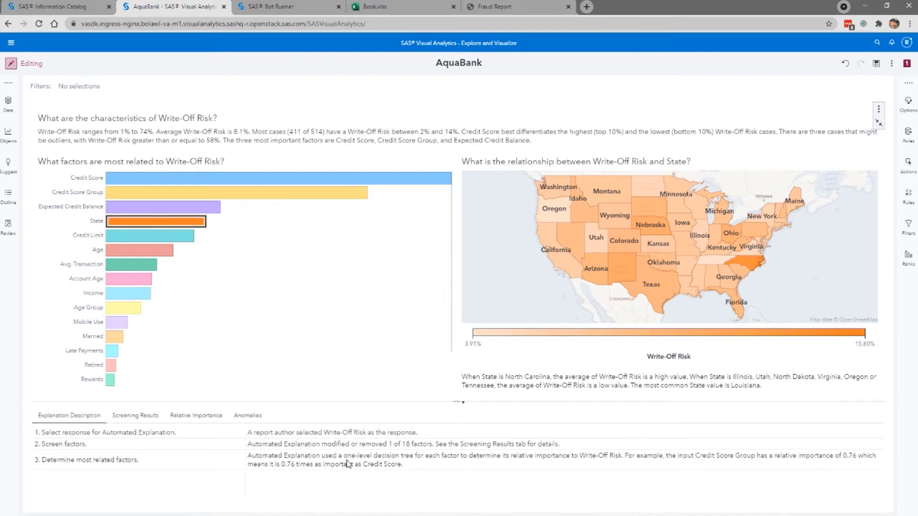
mouse_move(493, 464)
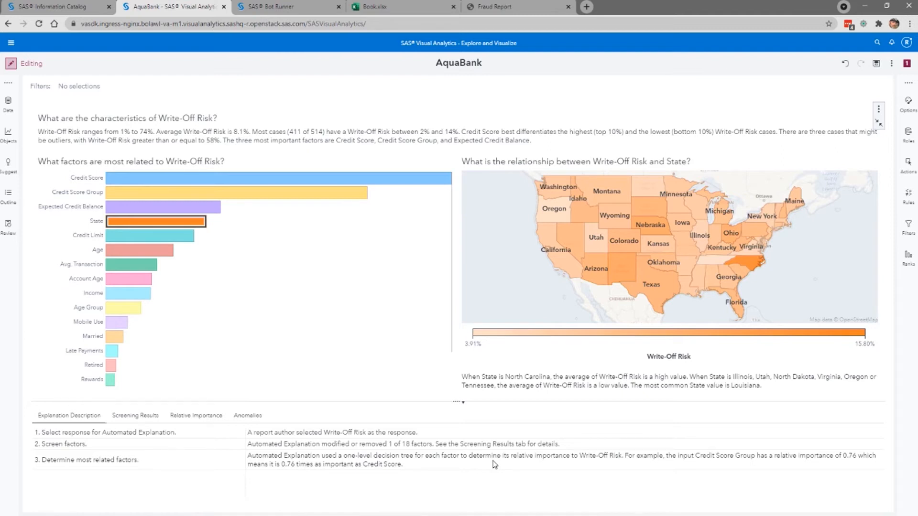
mouse_move(273, 438)
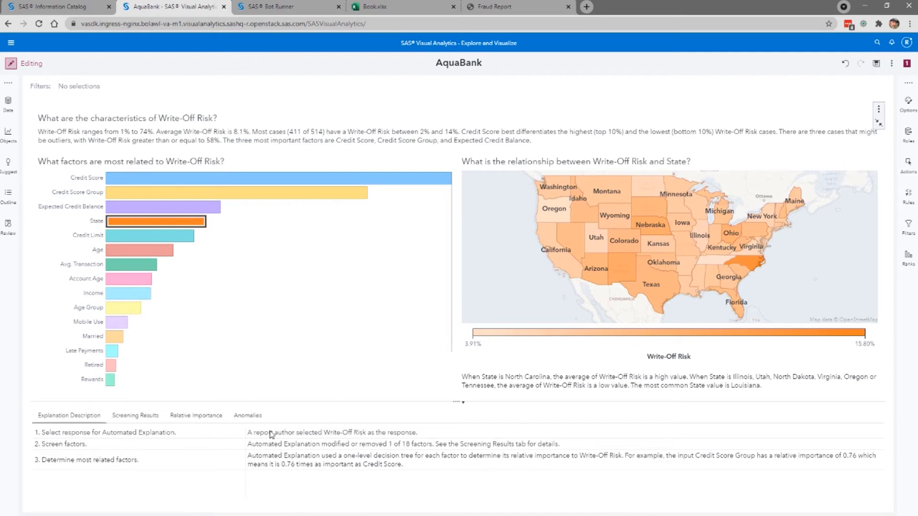
left_click(136, 415)
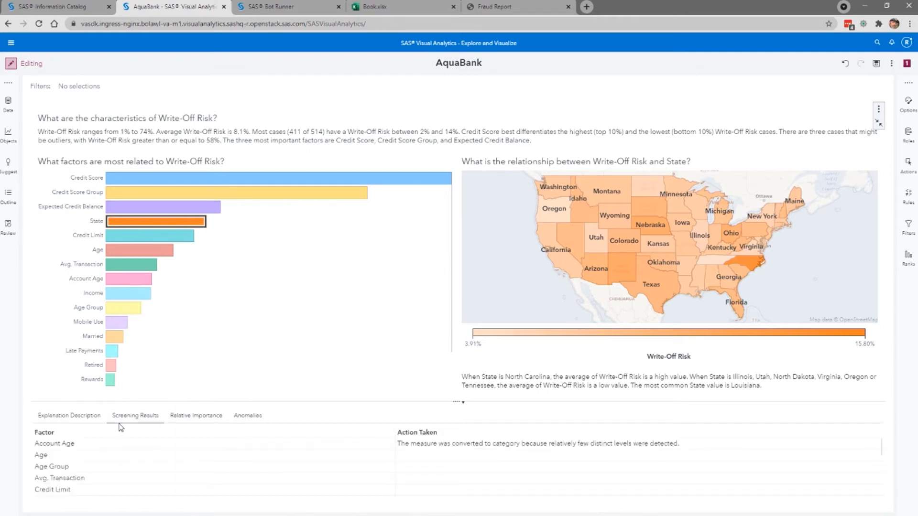
mouse_move(436, 452)
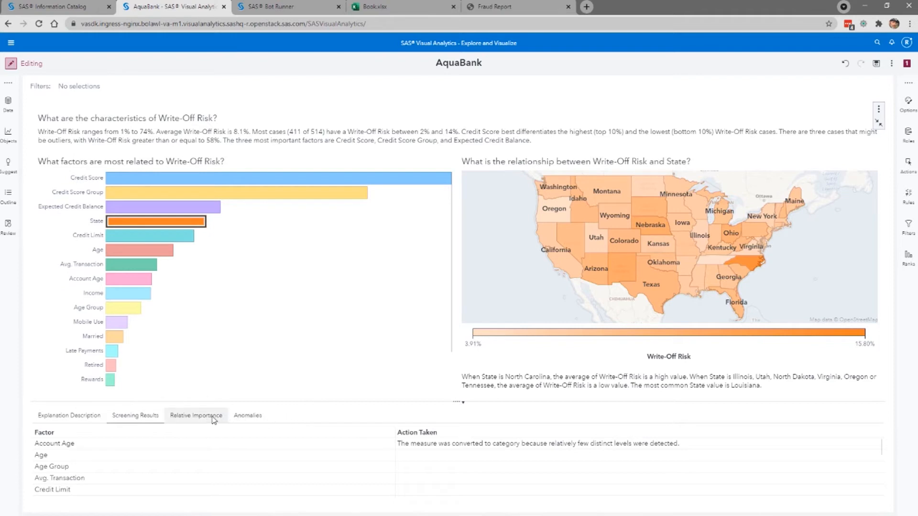
left_click(196, 415)
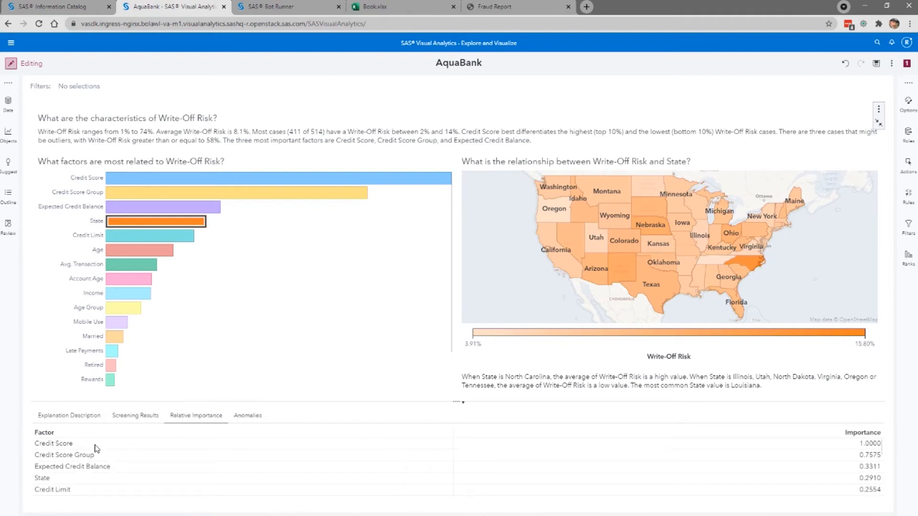
mouse_move(834, 442)
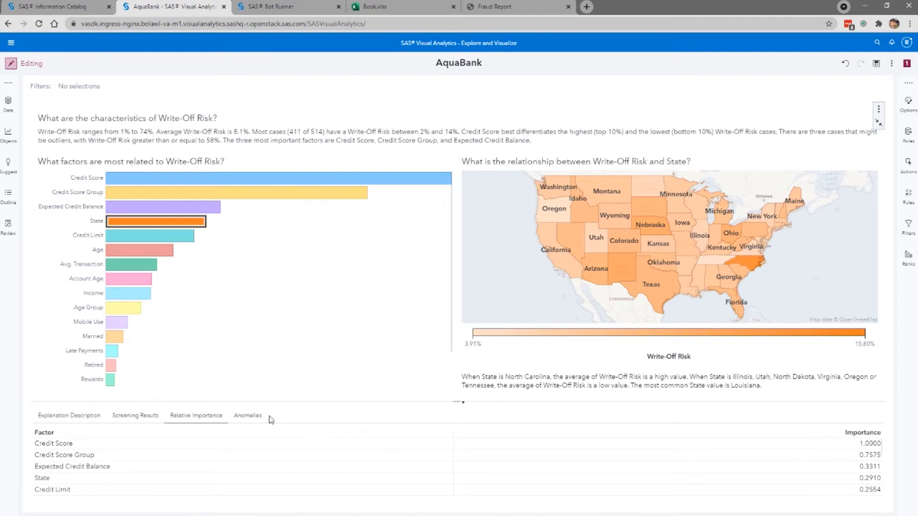
left_click(247, 415)
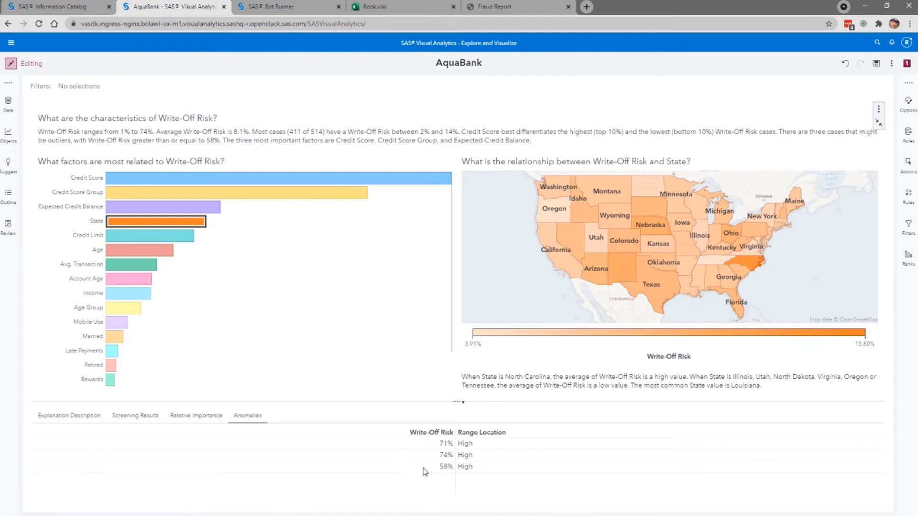
mouse_move(595, 438)
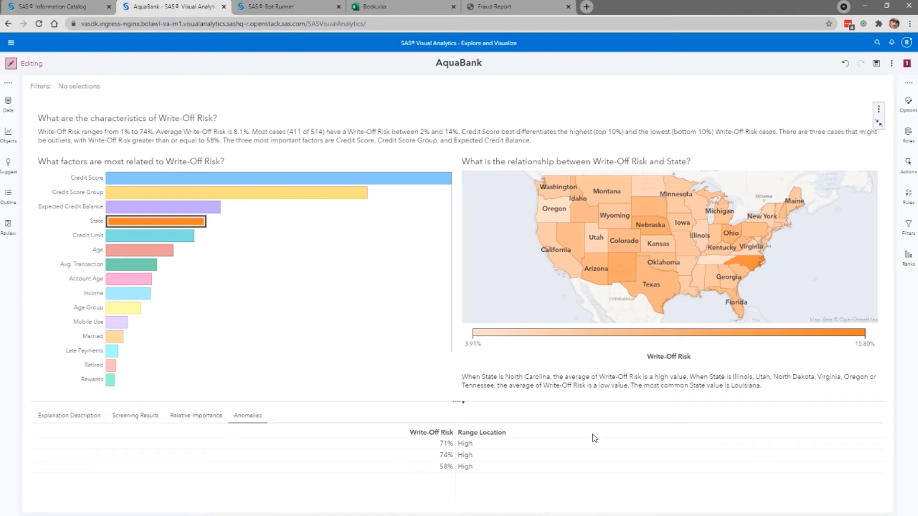
mouse_move(786, 138)
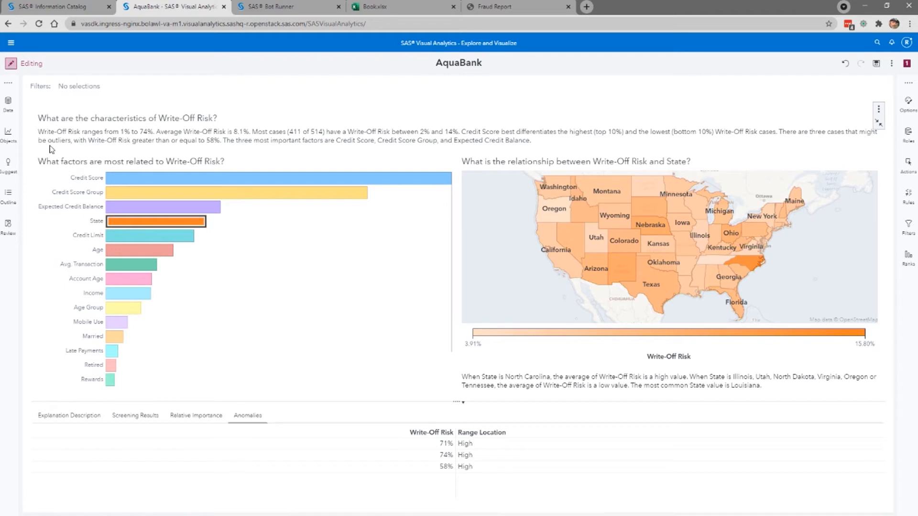
mouse_move(65, 148)
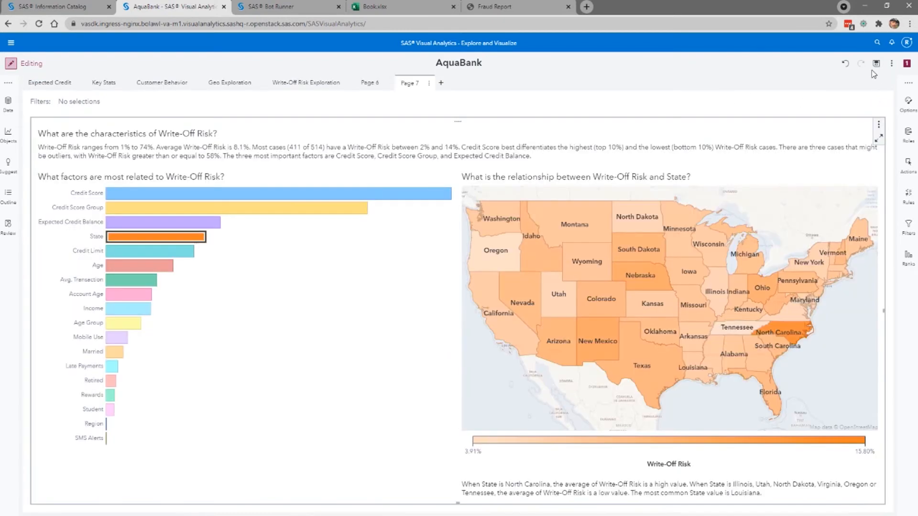
Change the Write-Off Risk automated explanation into a Cluster object.
left_click(876, 63)
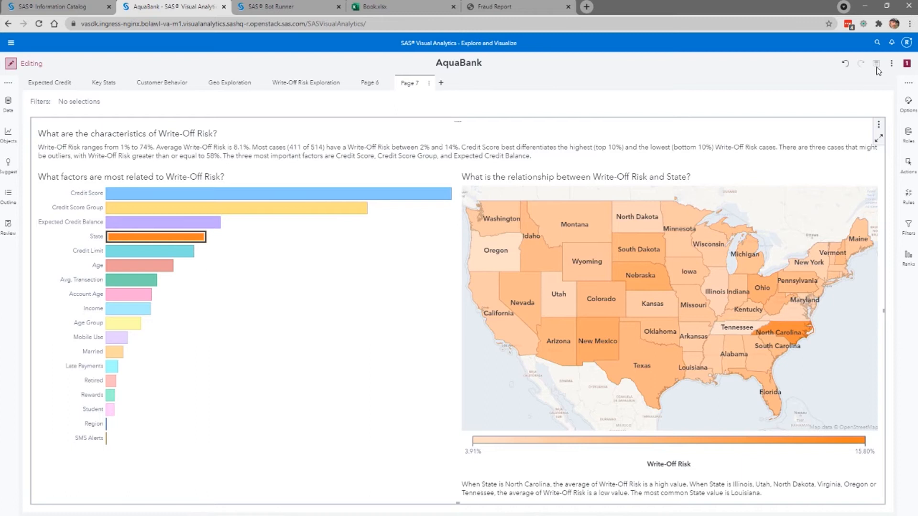
mouse_move(902, 132)
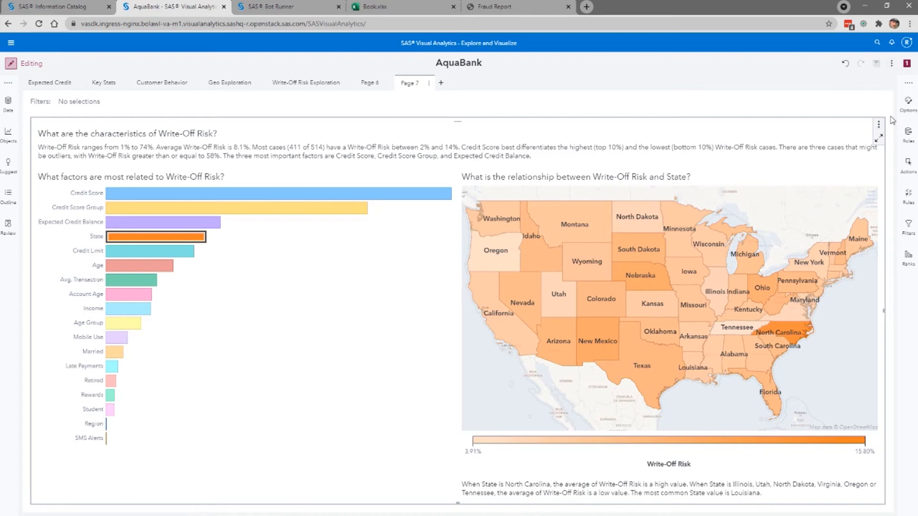
left_click(878, 137)
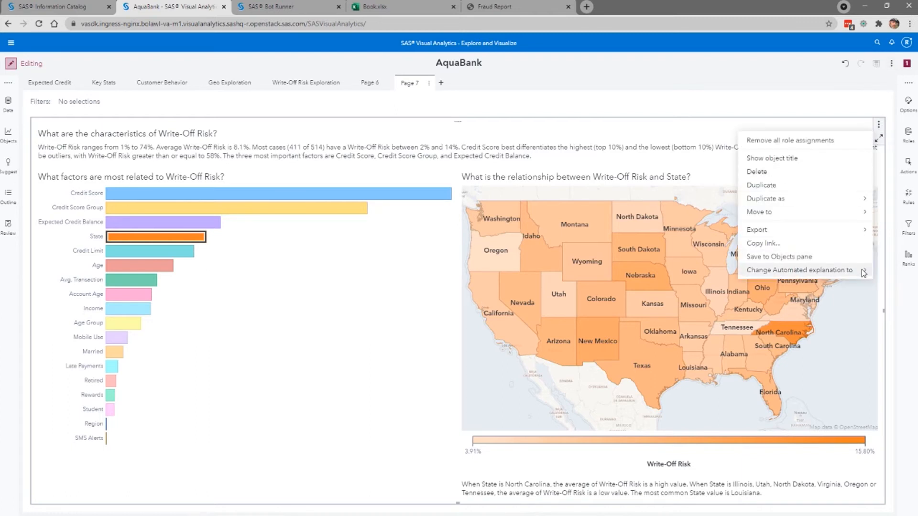
left_click(798, 270)
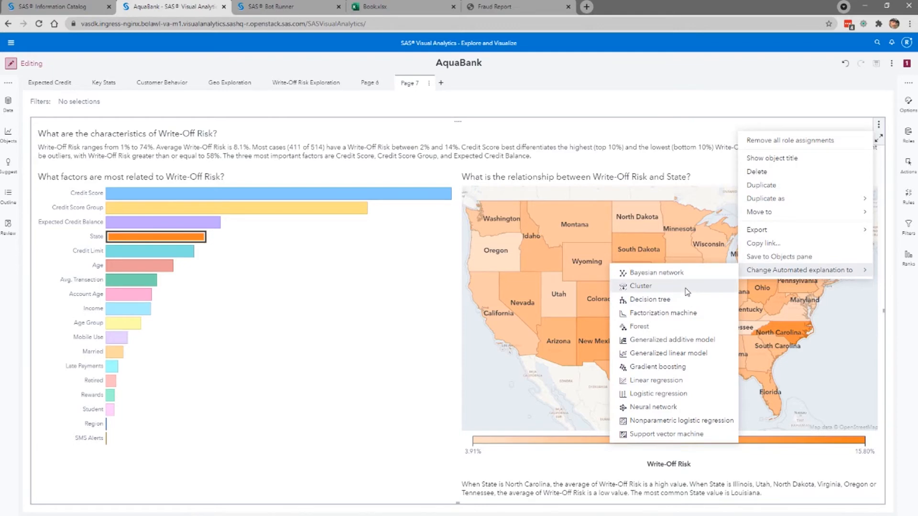
left_click(641, 286)
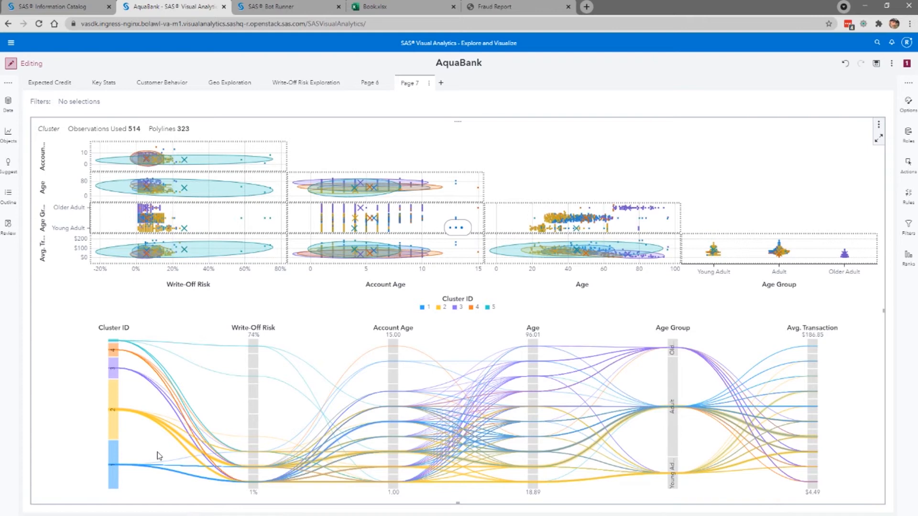
mouse_move(114, 475)
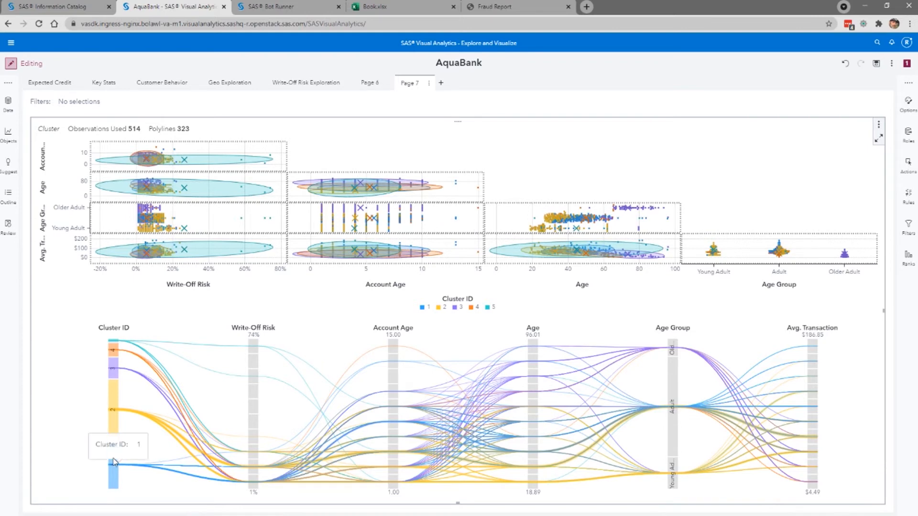
Highlight clusters 1 through 5 in turn on the parallel coordinates Cluster ID axis.
left_click(111, 469)
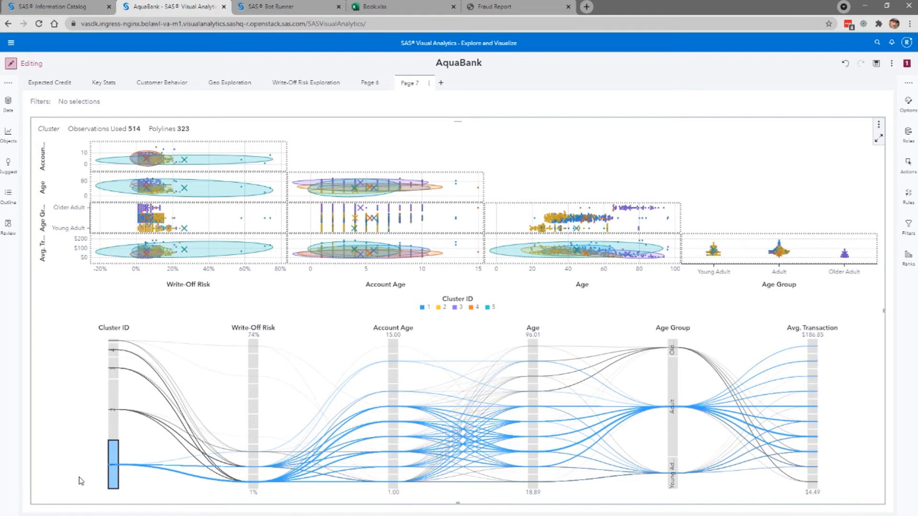
mouse_move(84, 478)
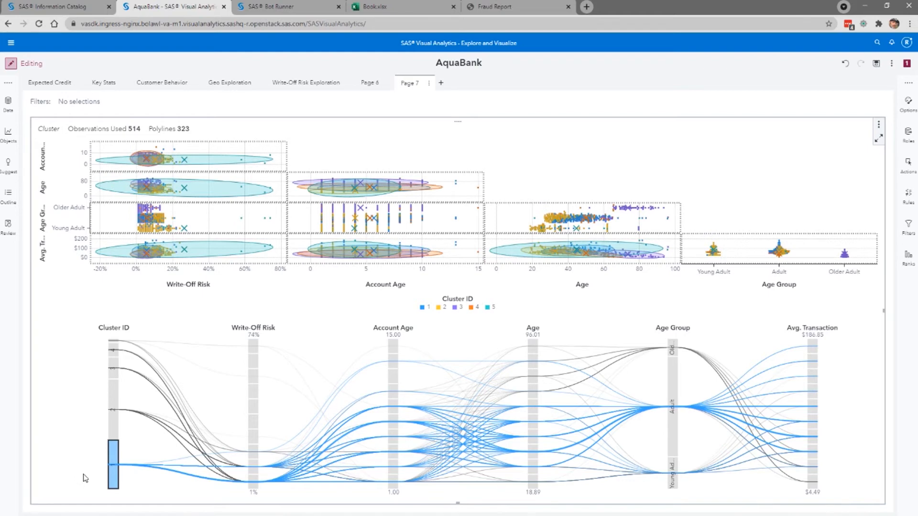
left_click(113, 422)
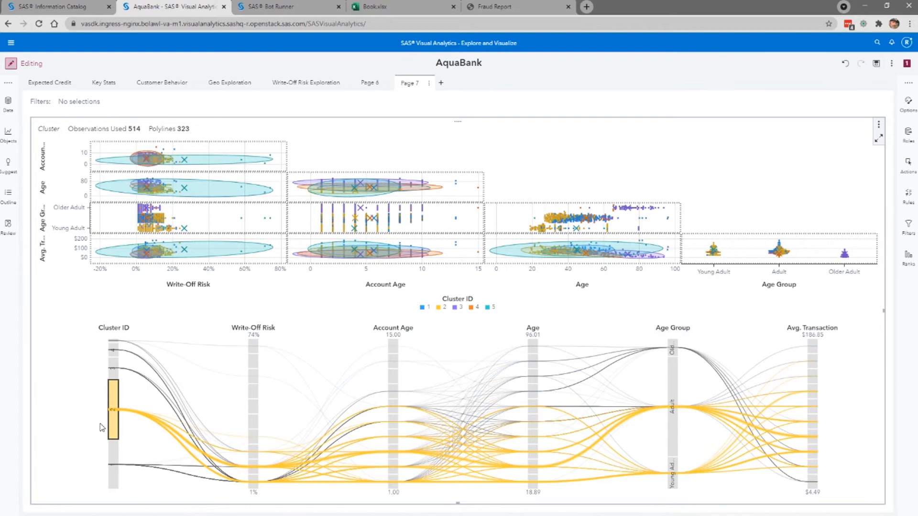
mouse_move(95, 430)
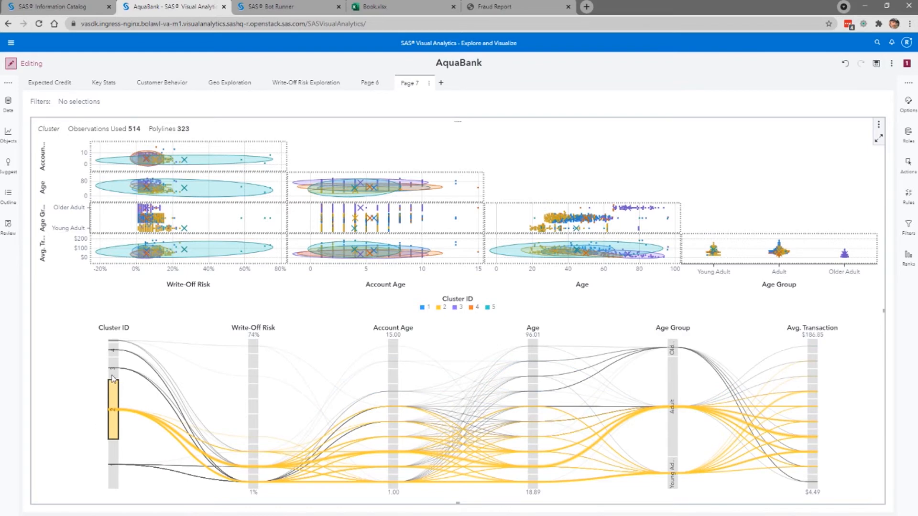
left_click(113, 377)
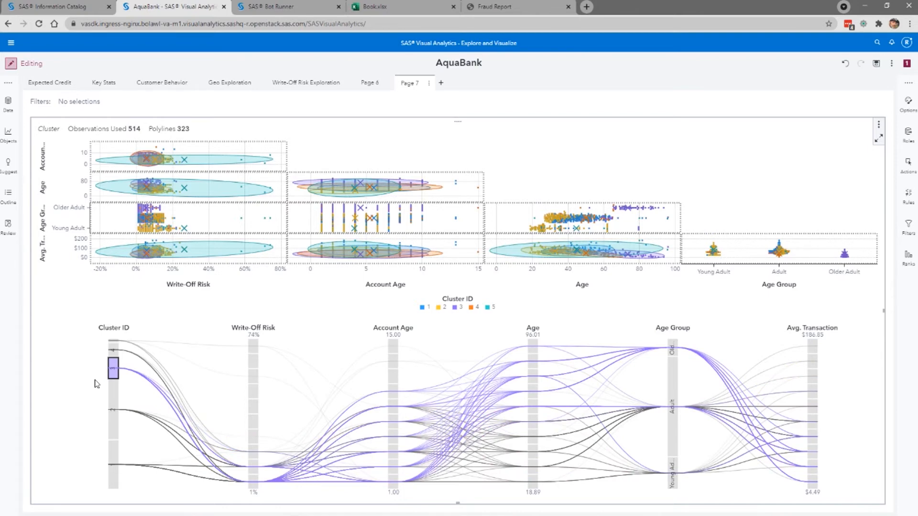
left_click(112, 351)
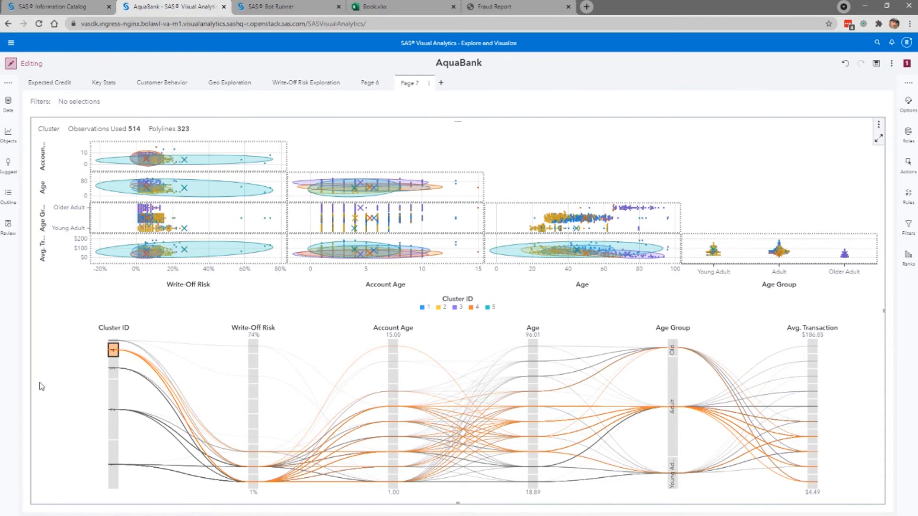
left_click(112, 352)
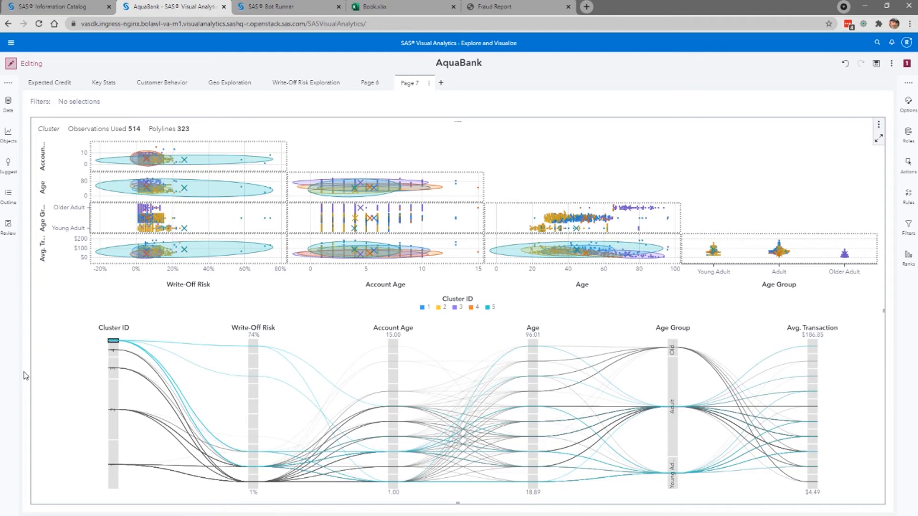
mouse_move(689, 185)
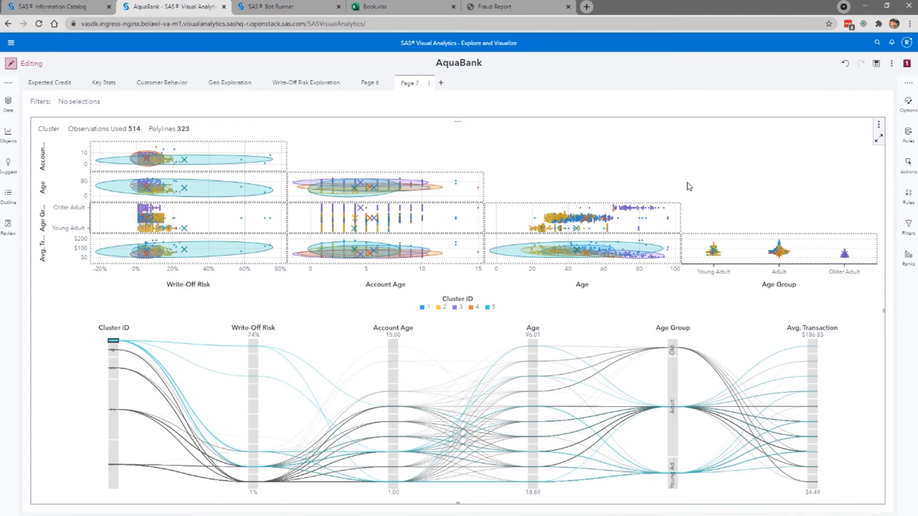
mouse_move(745, 175)
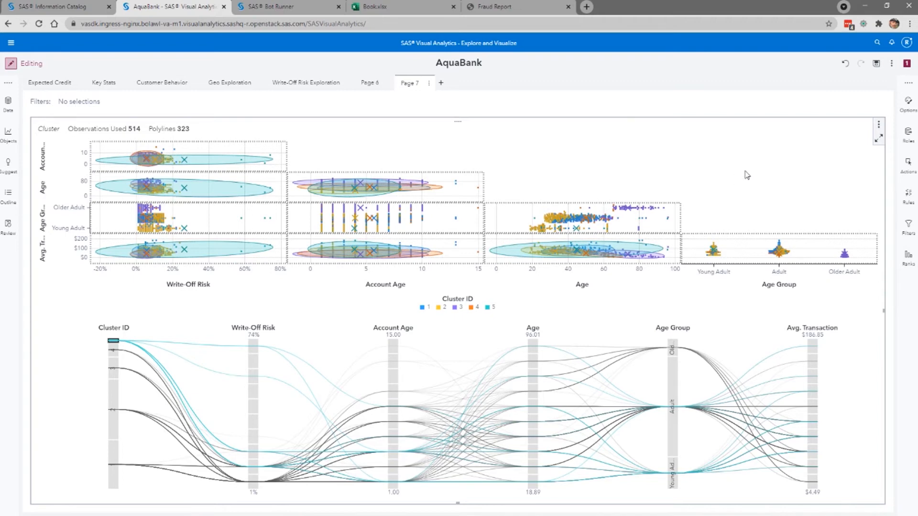
left_click(876, 65)
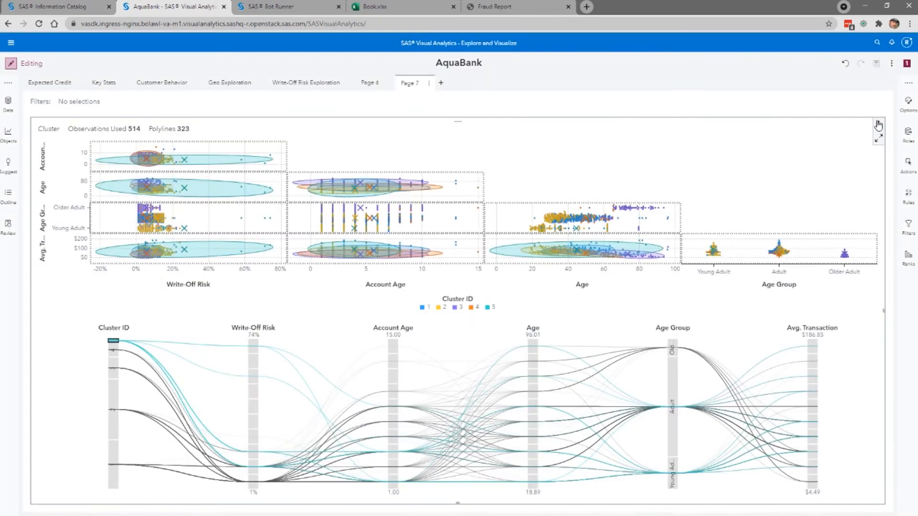
Copy a shareable link to the Cluster - Write-Off Risk 1 object.
left_click(864, 123)
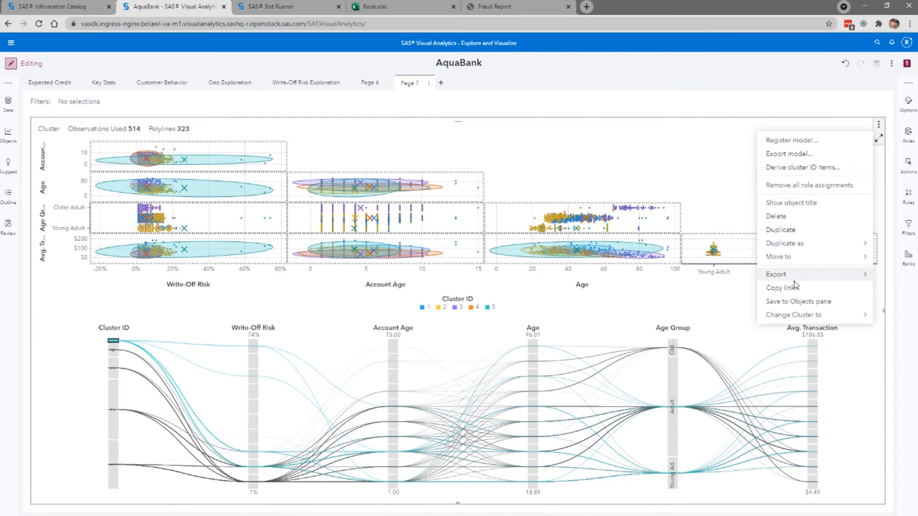
left_click(777, 288)
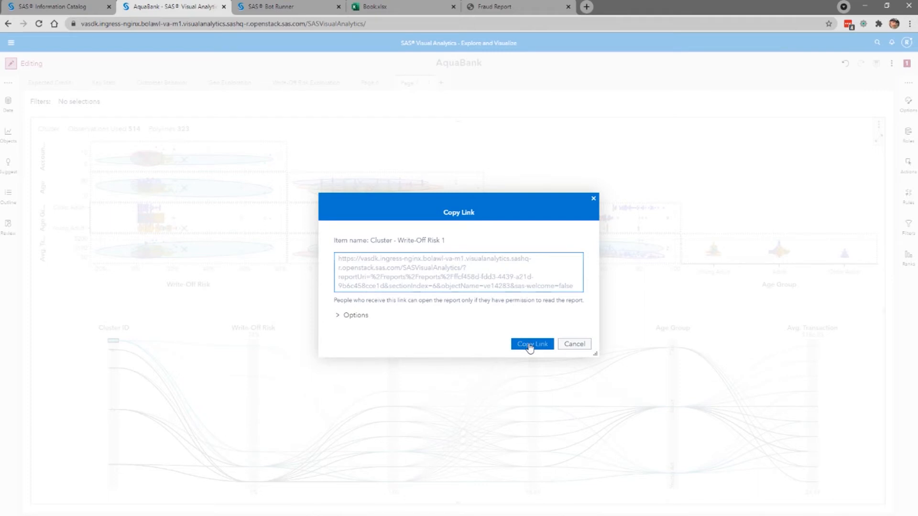
left_click(532, 343)
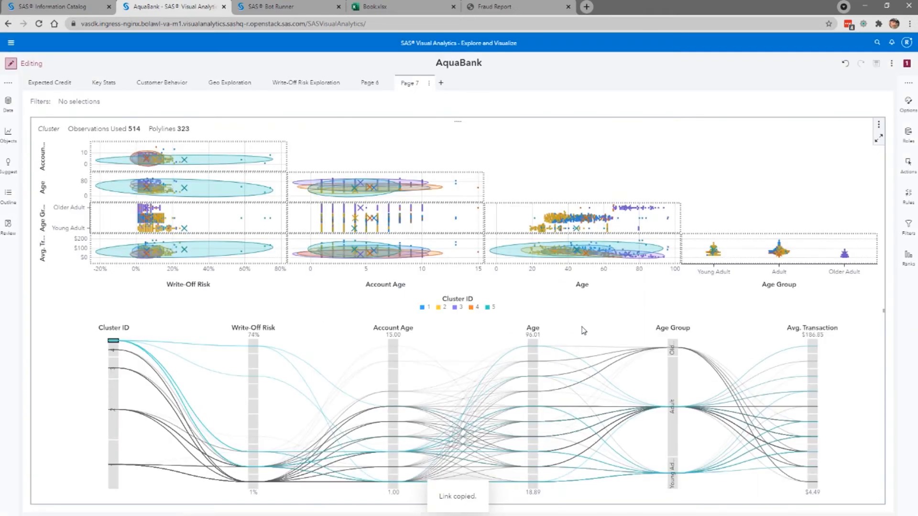
left_click(890, 63)
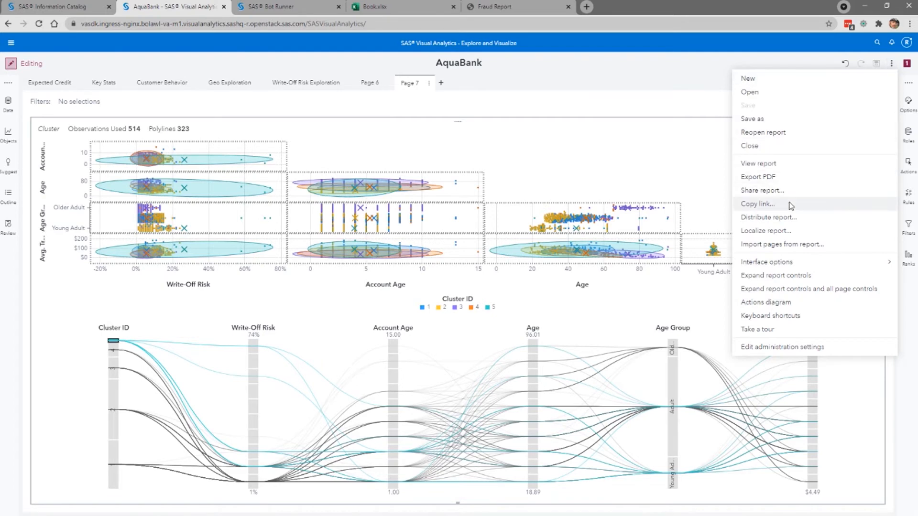
mouse_move(786, 191)
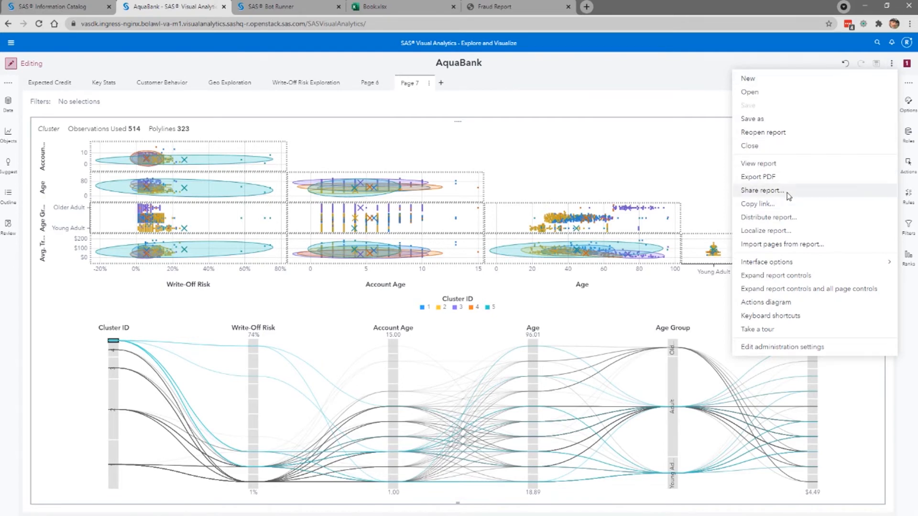
Cancel the Share report dialog and switch to the SAS Bot Runner tab.
left_click(762, 190)
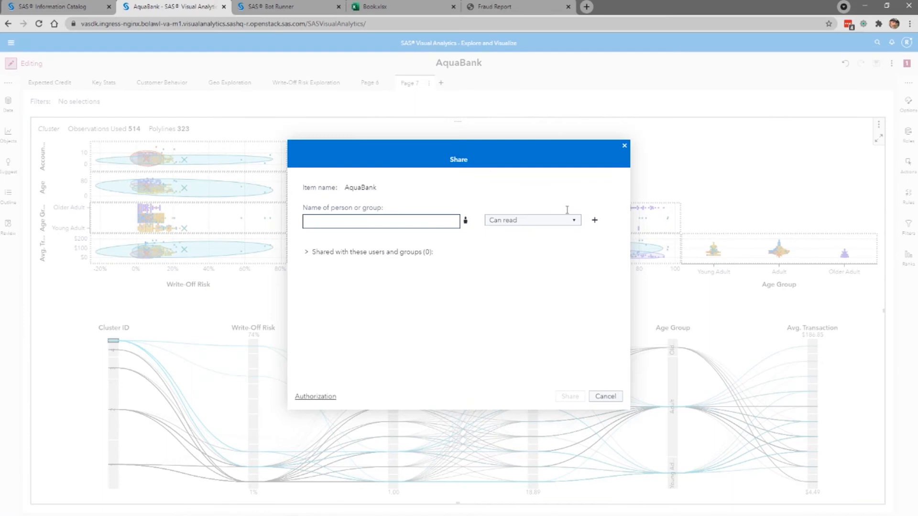
mouse_move(447, 221)
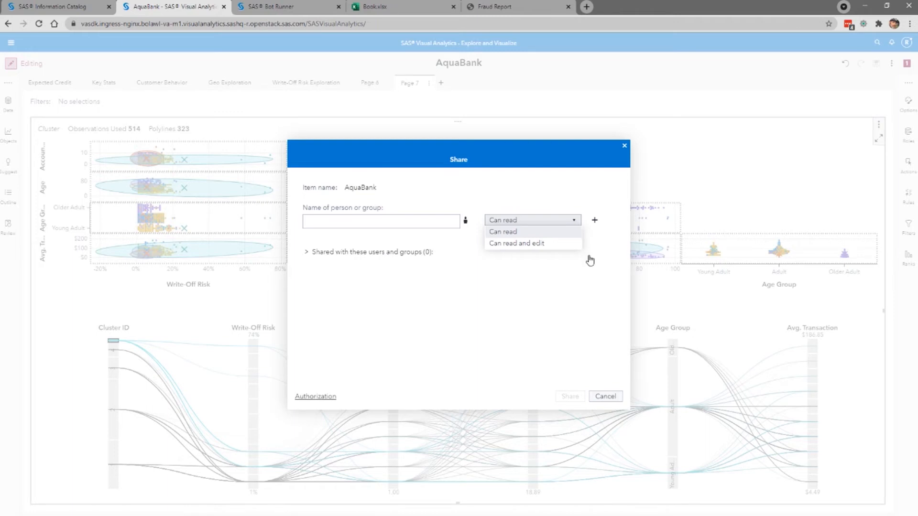
mouse_move(609, 395)
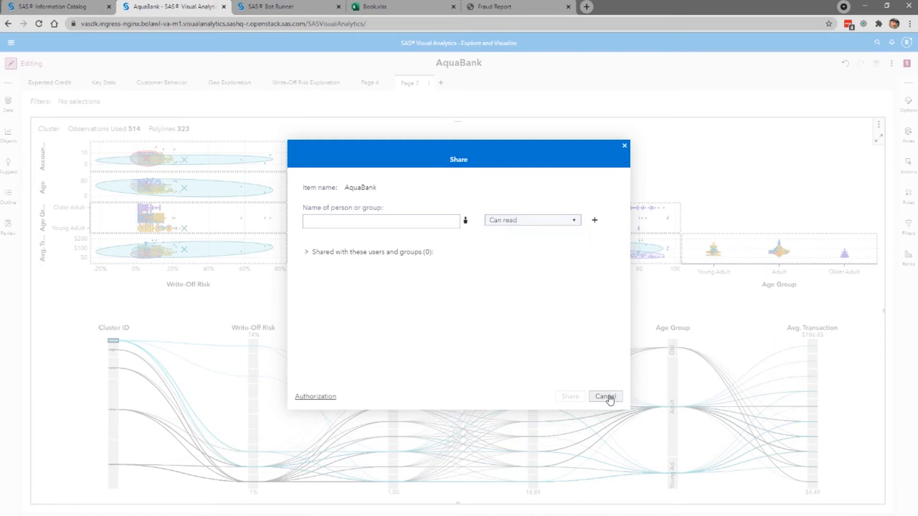
left_click(605, 395)
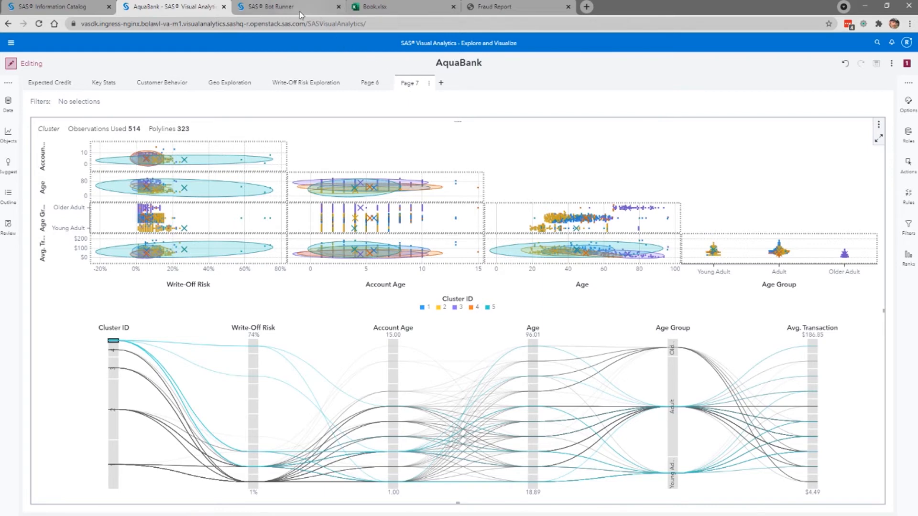
left_click(274, 6)
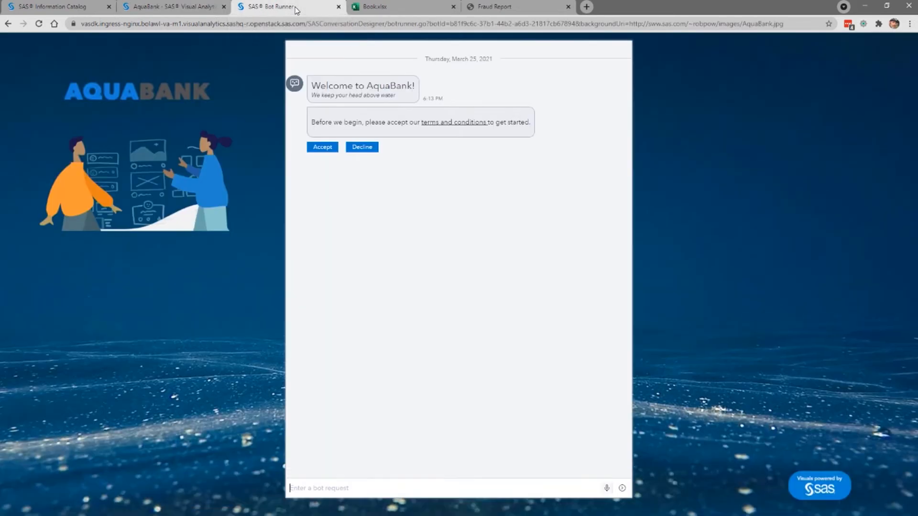
Accept the bot's terms and ask by voice about customer count and best and worst card products.
left_click(321, 147)
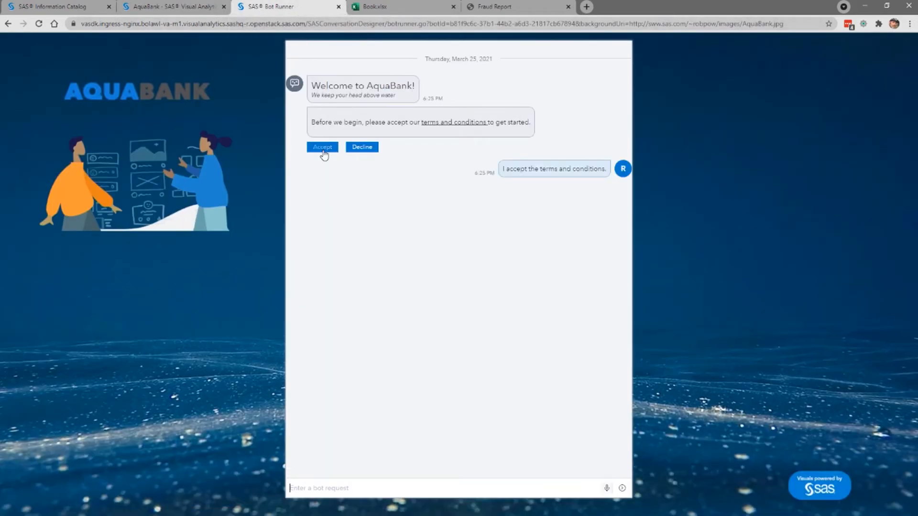
left_click(321, 147)
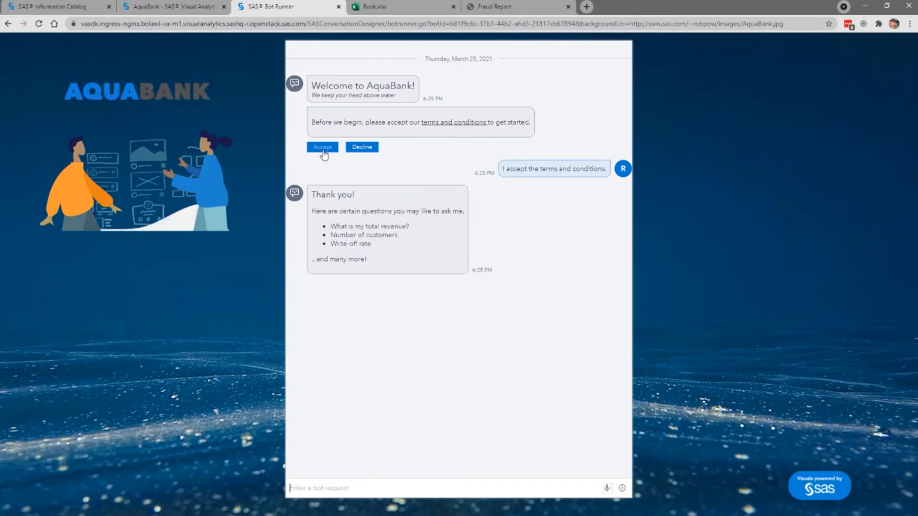
mouse_move(329, 157)
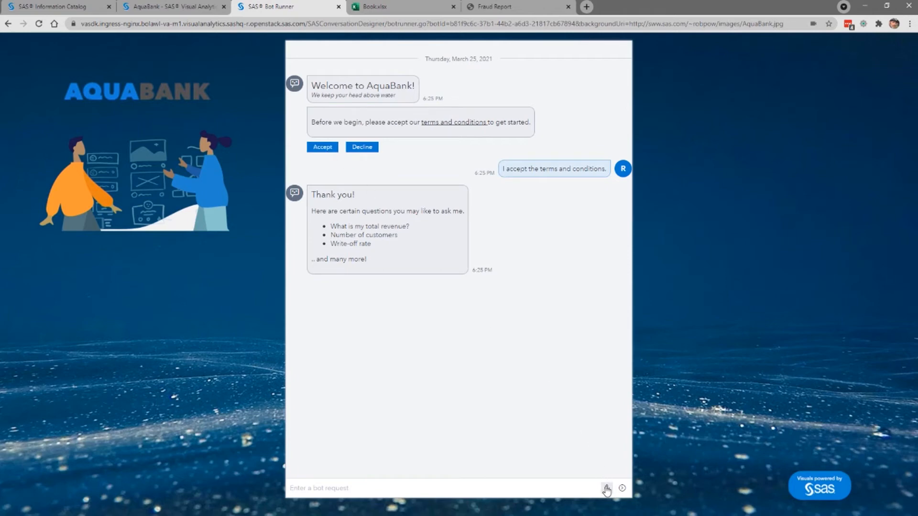
left_click(607, 489)
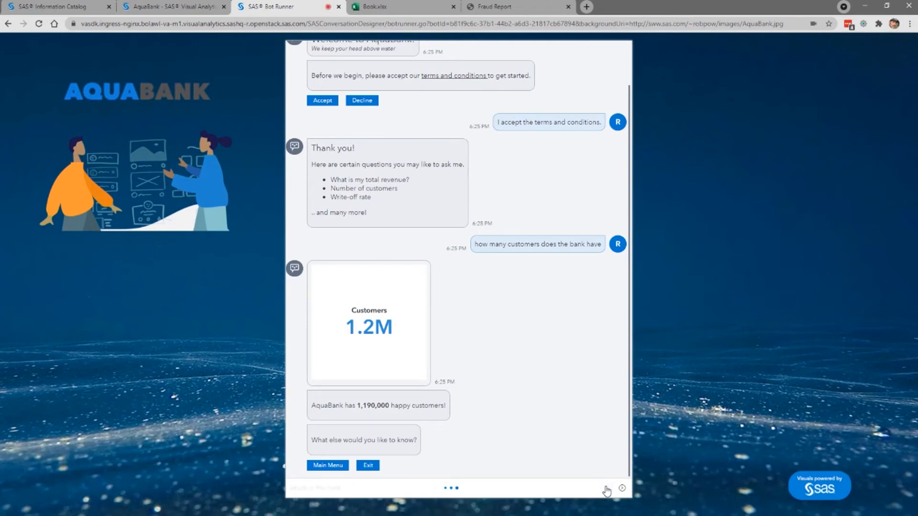
left_click(606, 499)
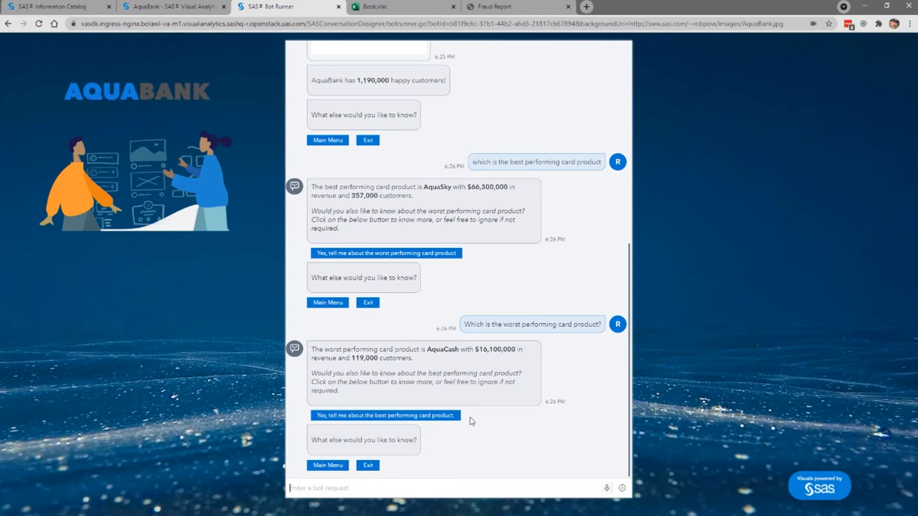
mouse_move(606, 488)
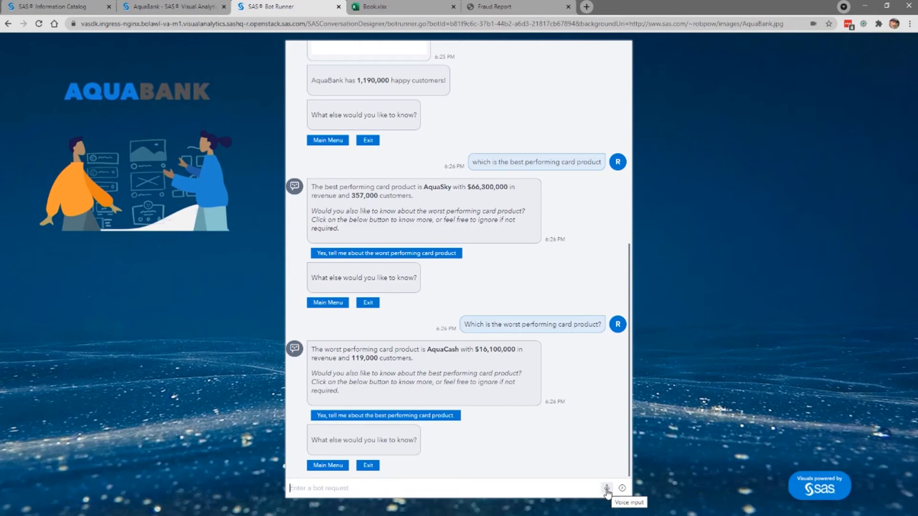
left_click(607, 500)
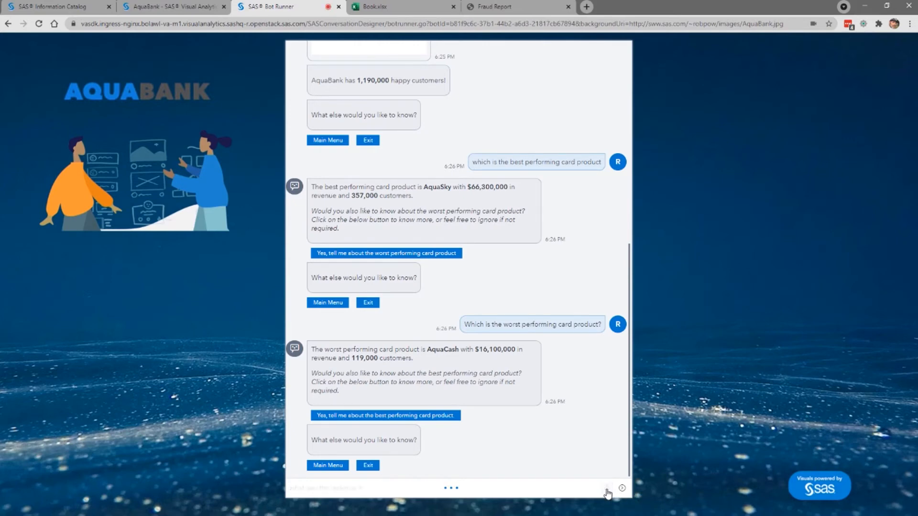
Finish the spoken 2020 revenue question in the AquaBank bot before moving to Book.xlsx.
left_click(608, 486)
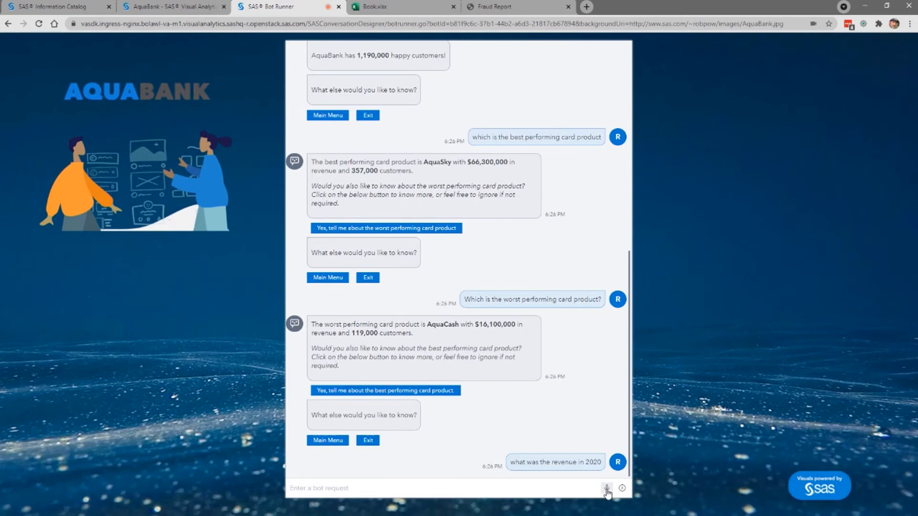
left_click(607, 487)
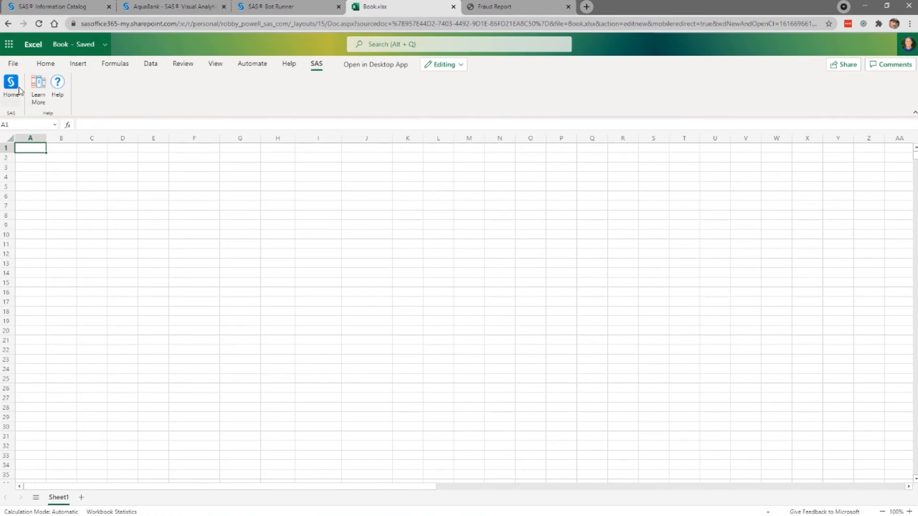
Bring up the AquaBank results' Key Stats page in the SAS add-in panel.
left_click(12, 84)
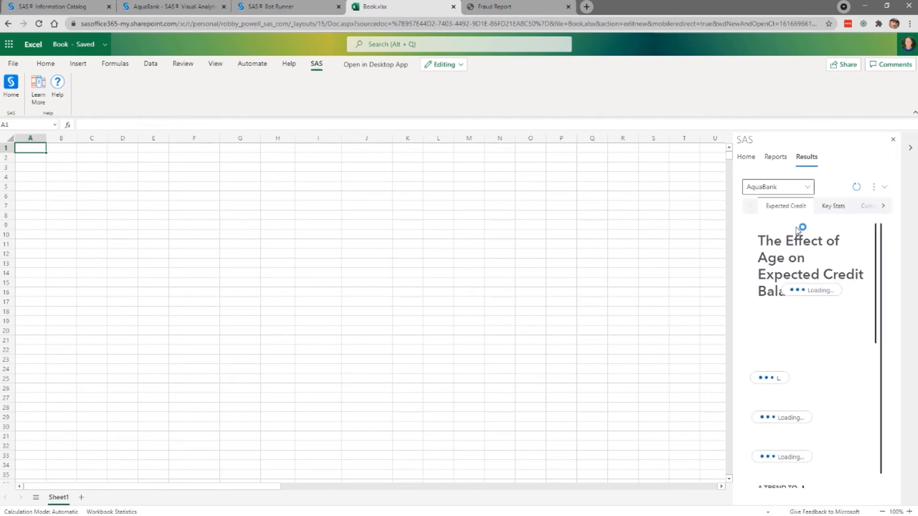
left_click(833, 207)
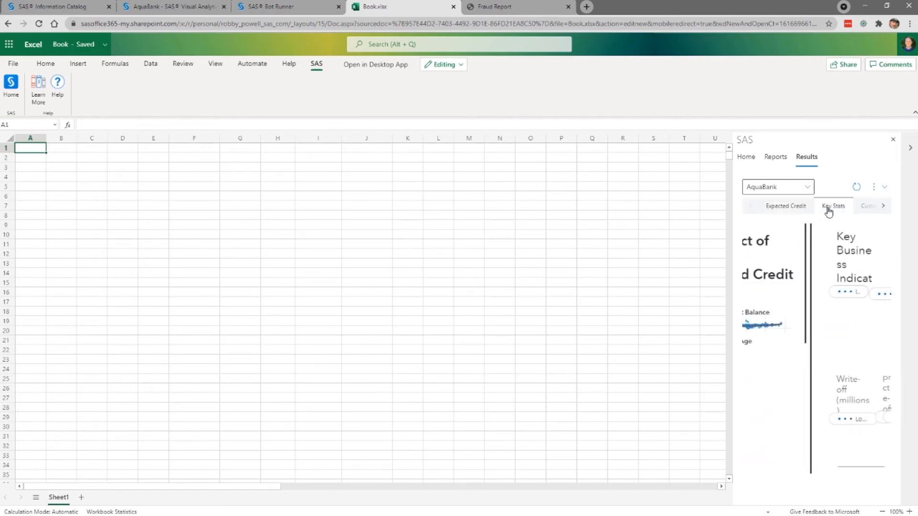
left_click(832, 206)
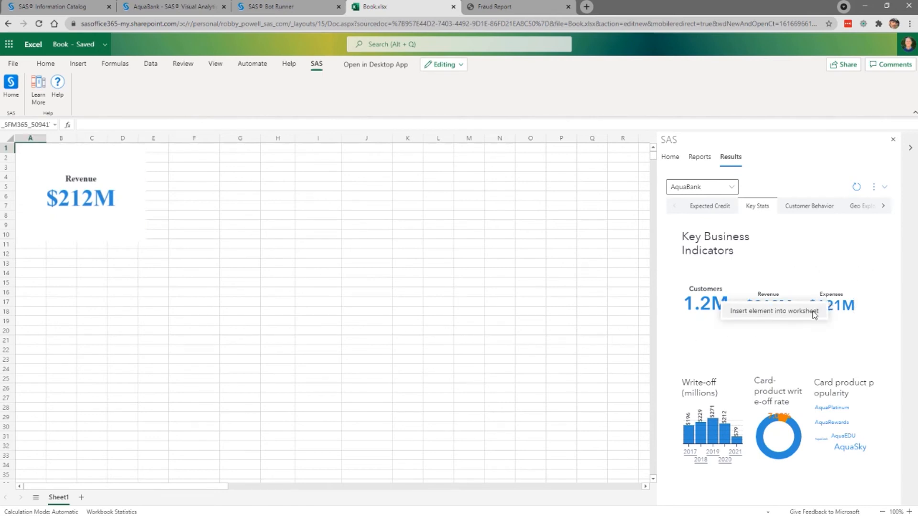
Insert the Revenue ($212M) and Expenses ($121M) figures into the worksheet.
left_click(832, 305)
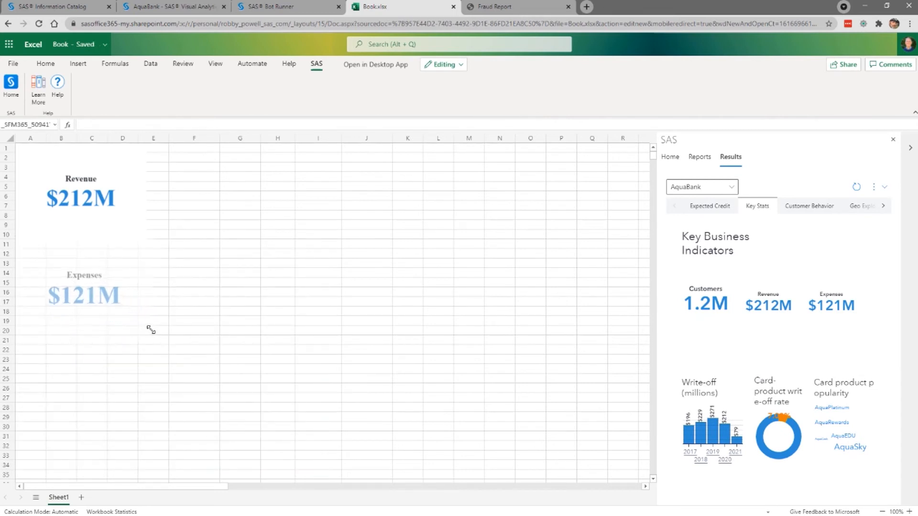
left_click(81, 294)
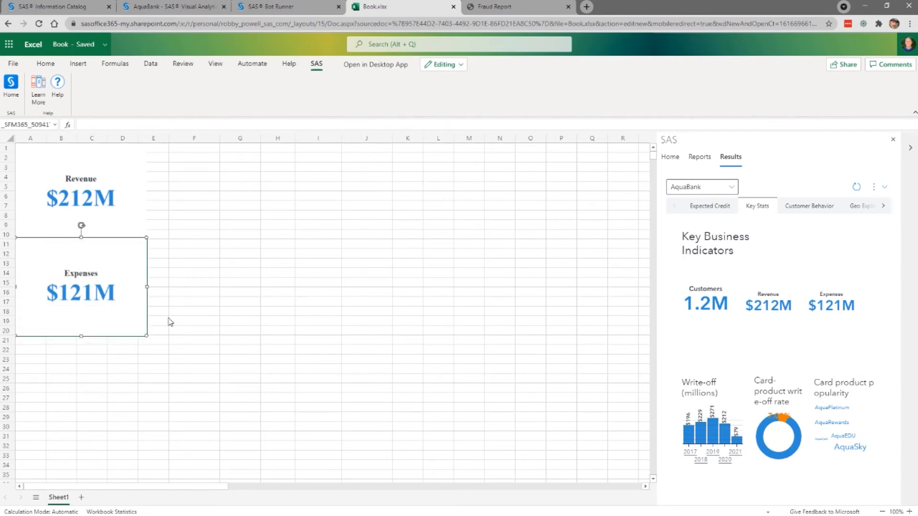
left_click(193, 149)
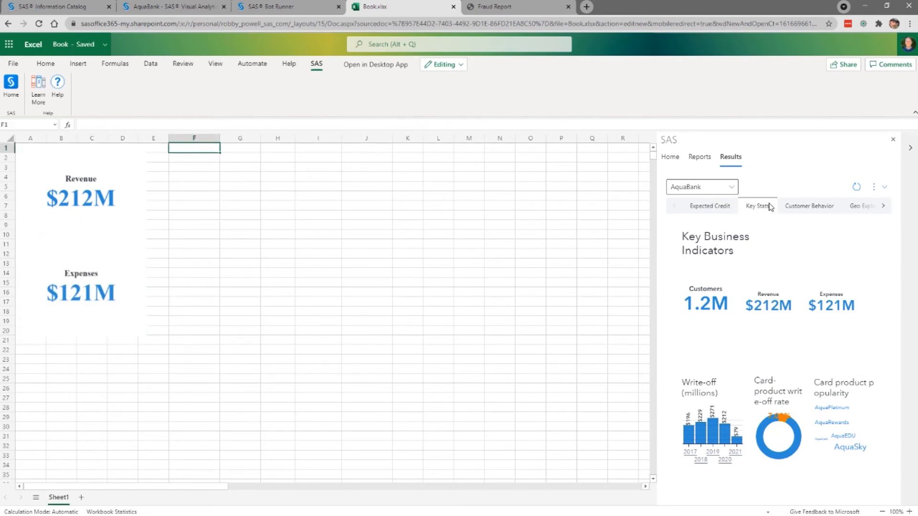
Insert the Customer Behavior table (State, Age Group, Income, Credit Score, Write-Off Risk) from column F.
left_click(809, 205)
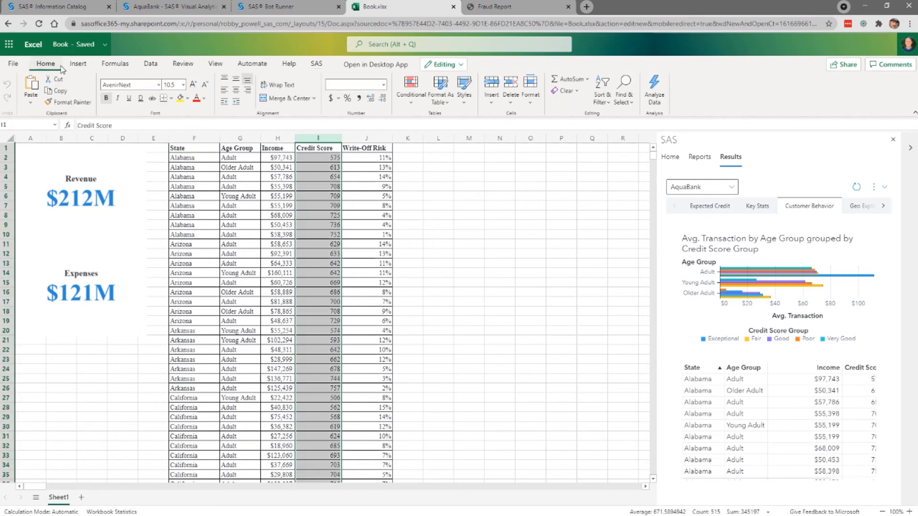
Apply a colour scale to Credit Score (column I) and red data bars to Write-Off Risk (column J).
left_click(409, 82)
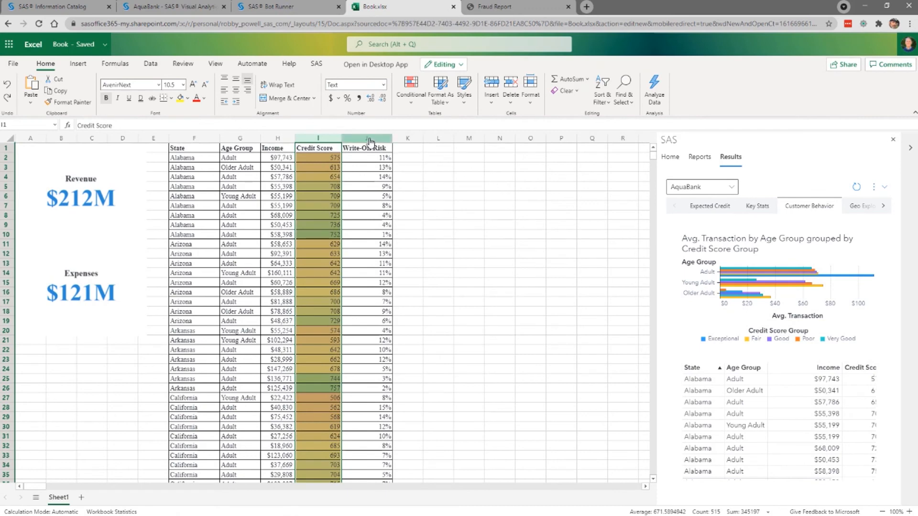
left_click(410, 86)
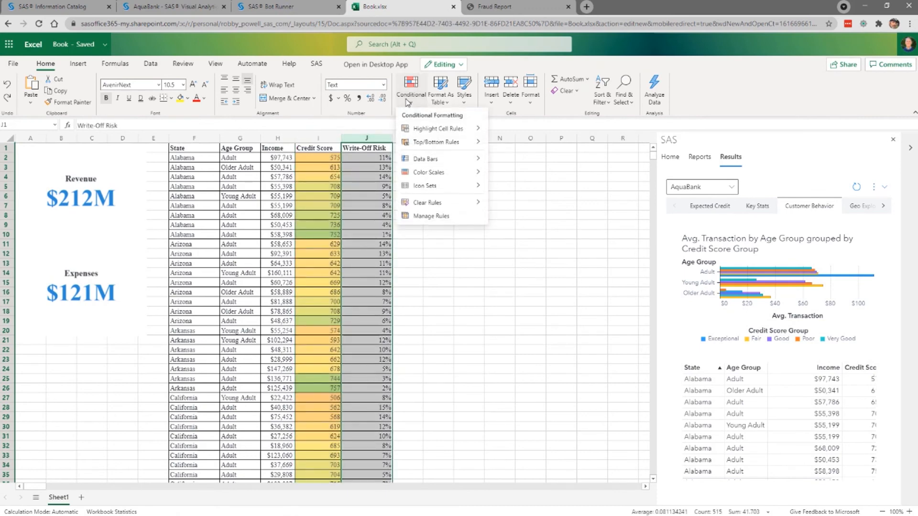
mouse_move(425, 158)
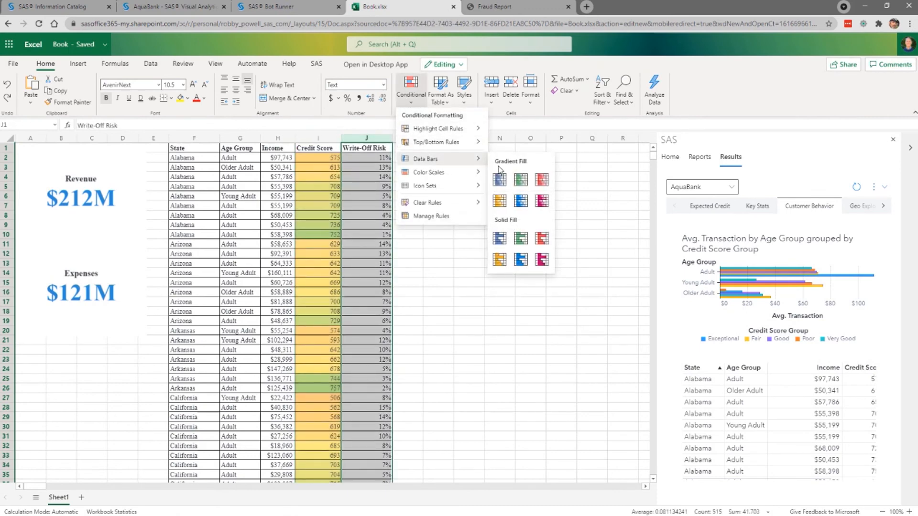
left_click(499, 180)
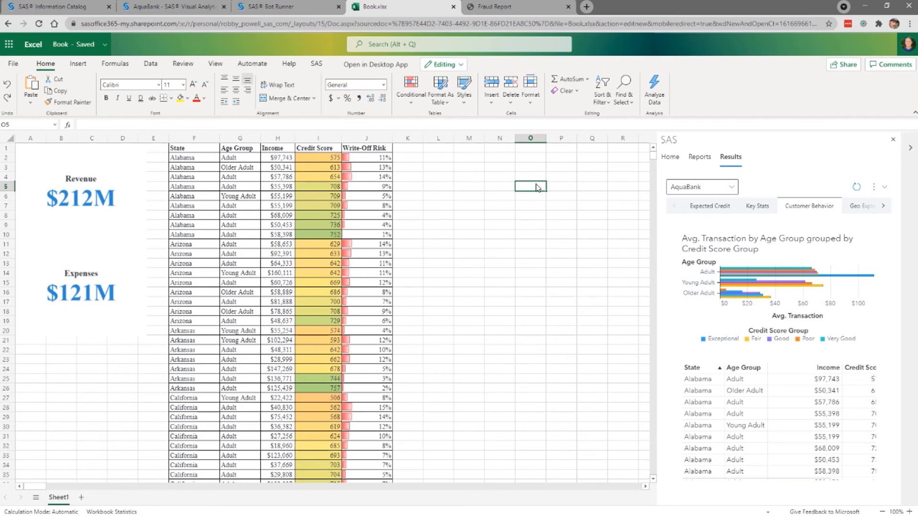
mouse_move(522, 55)
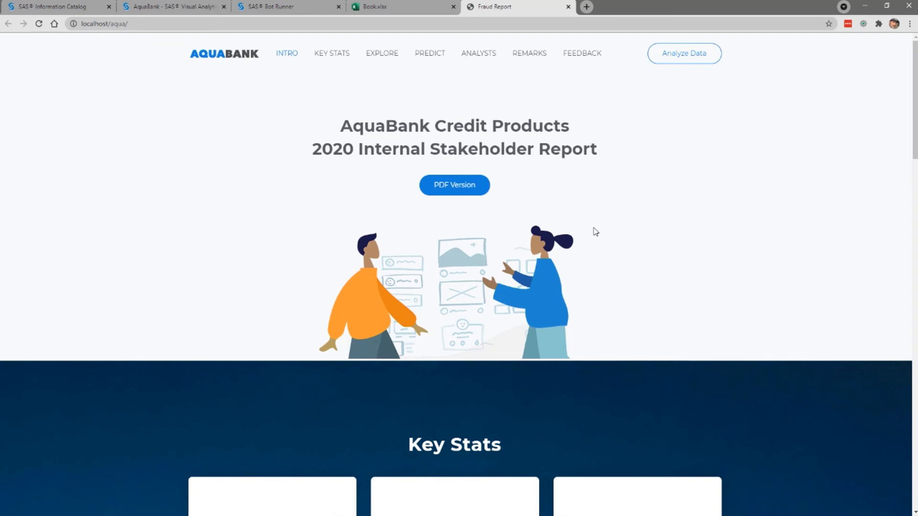
Scroll the AquaBank Credit Products page down to its Key Stats cards.
scroll("down", 3)
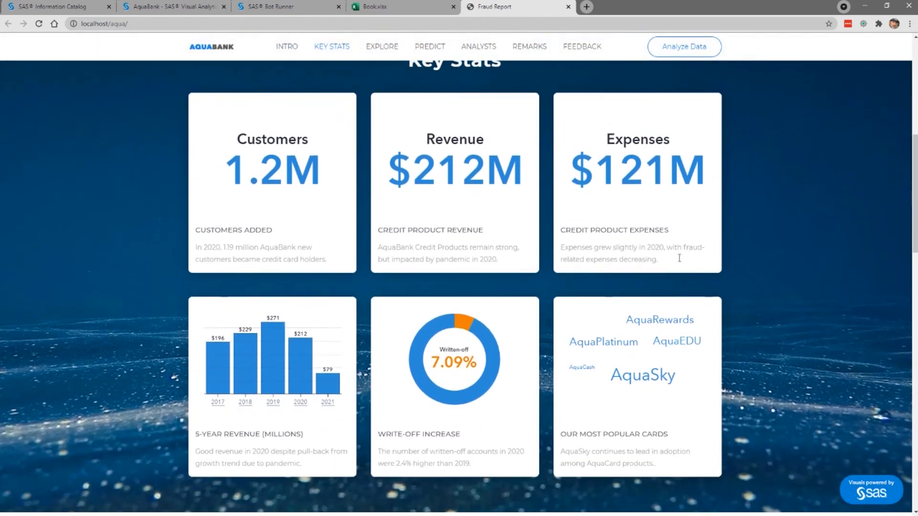
mouse_move(662, 383)
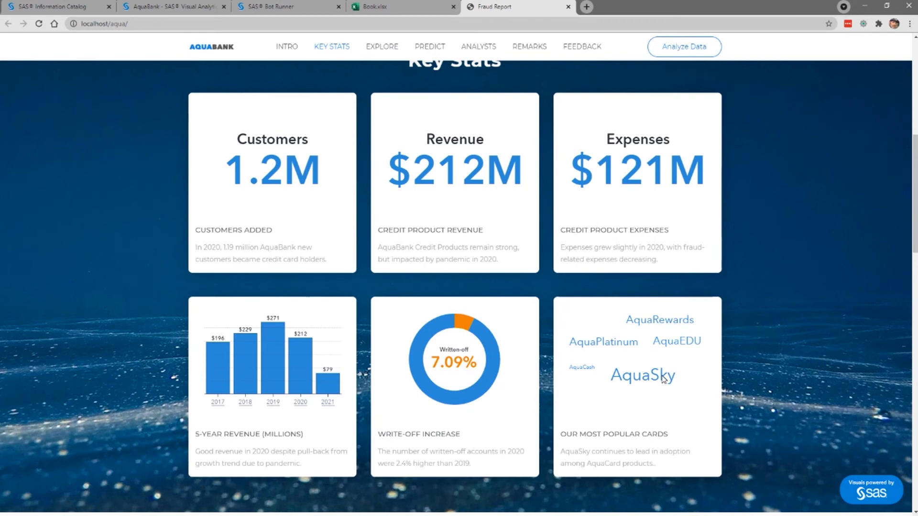
Select AquaCash in the popular cards word cloud: 119K customers, $16M revenue, $12M expenses, 9.70% written off.
left_click(643, 377)
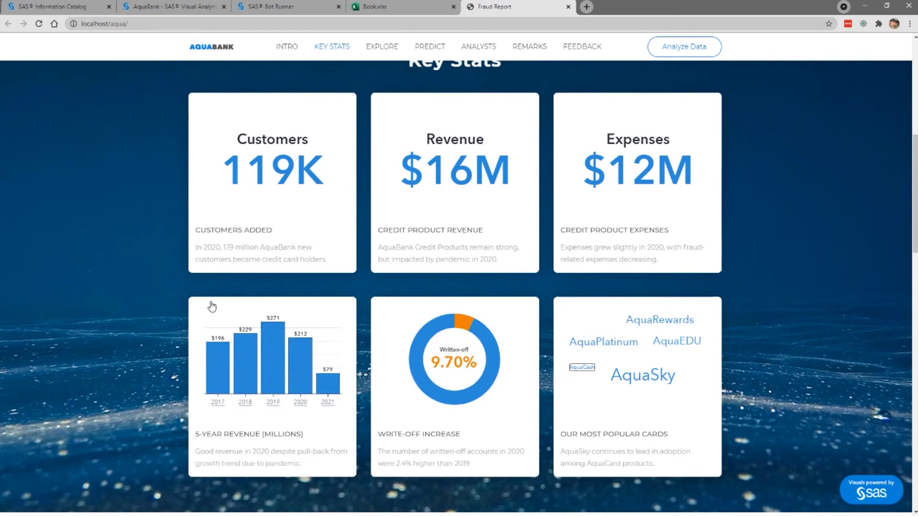
mouse_move(415, 493)
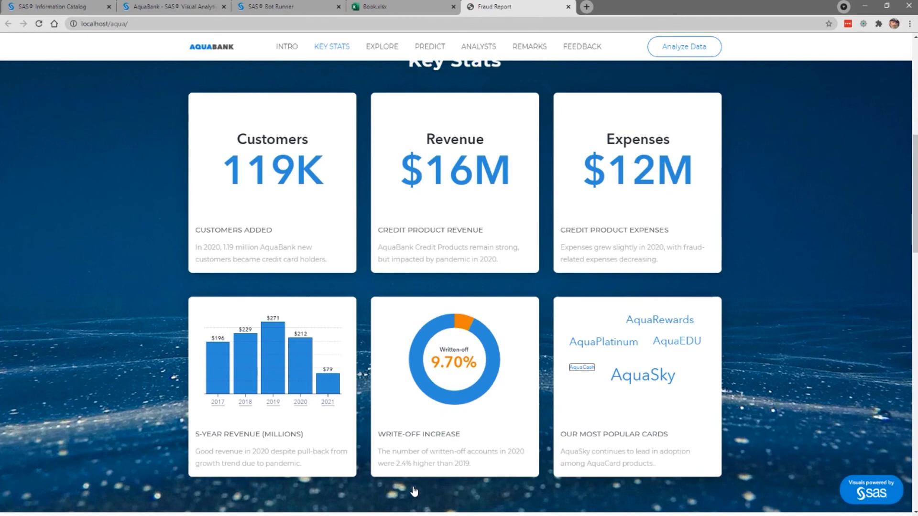
In the Explore section, filter the write-off risk map to married Young Adults.
scroll("down", 3)
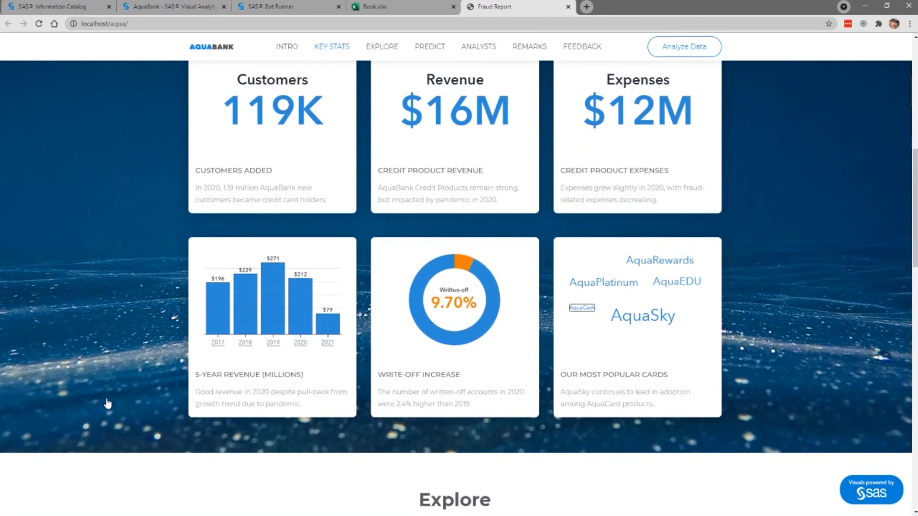
left_click(382, 47)
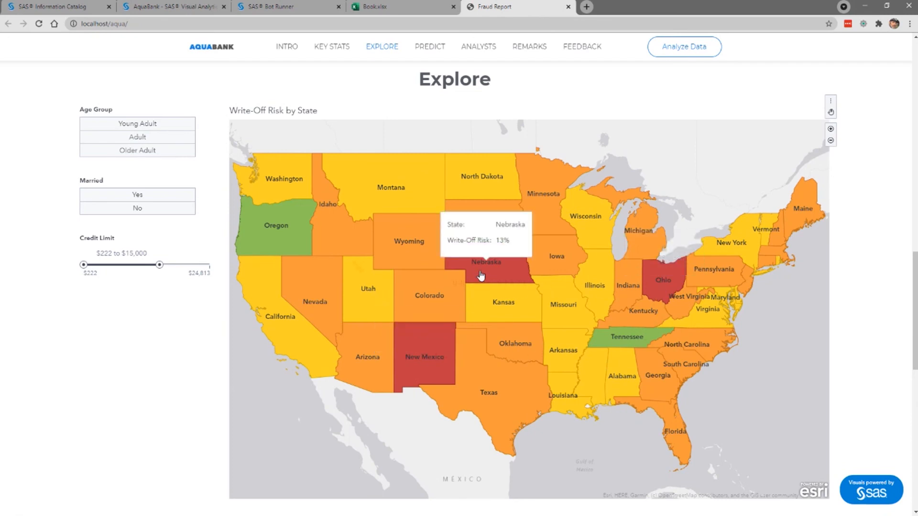
mouse_move(483, 277)
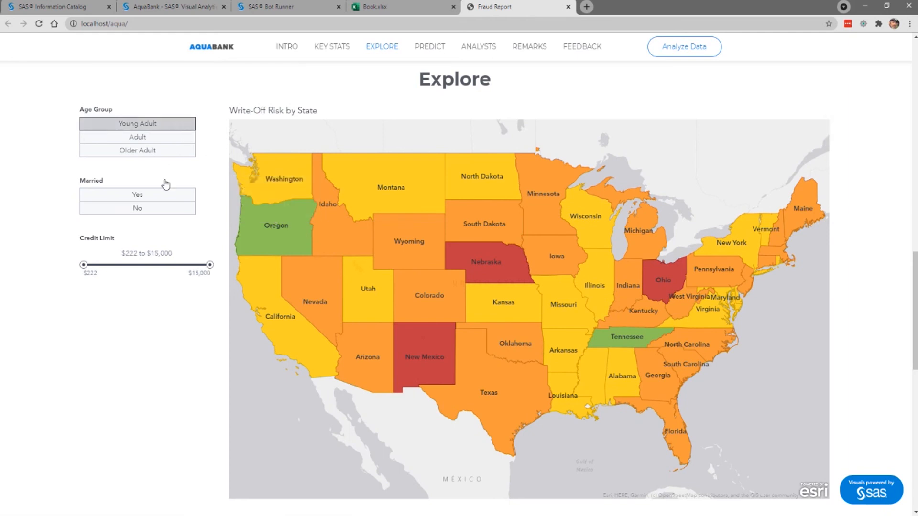
left_click(138, 195)
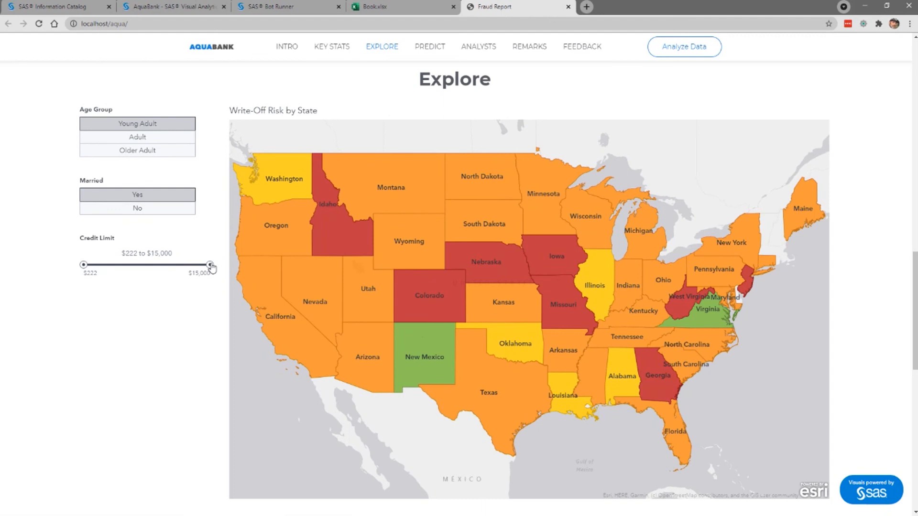
Lower the Credit Limit slider's upper handle to $5,182.
left_click_drag(210, 265, 124, 265)
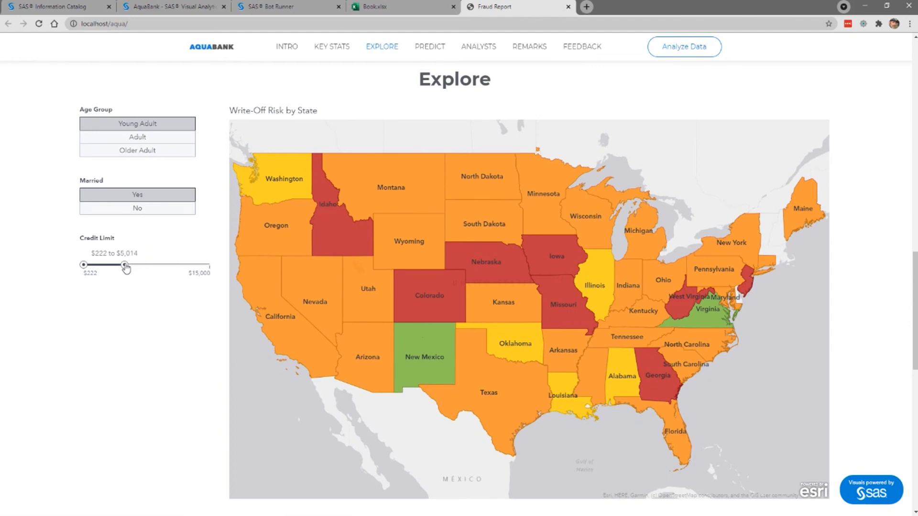
left_click_drag(124, 265, 125, 265)
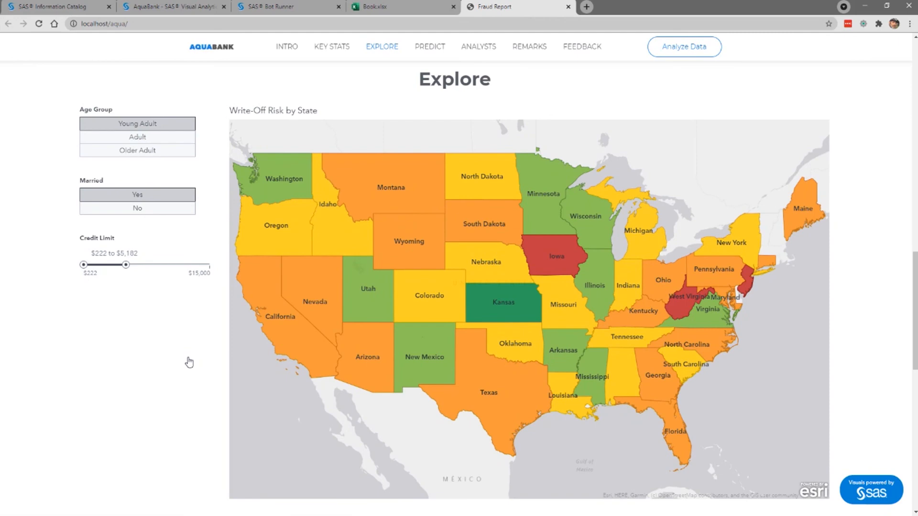
In Predict, explain Write-Off Risk by Credit Score Group, then by State as a map.
scroll("down", 3)
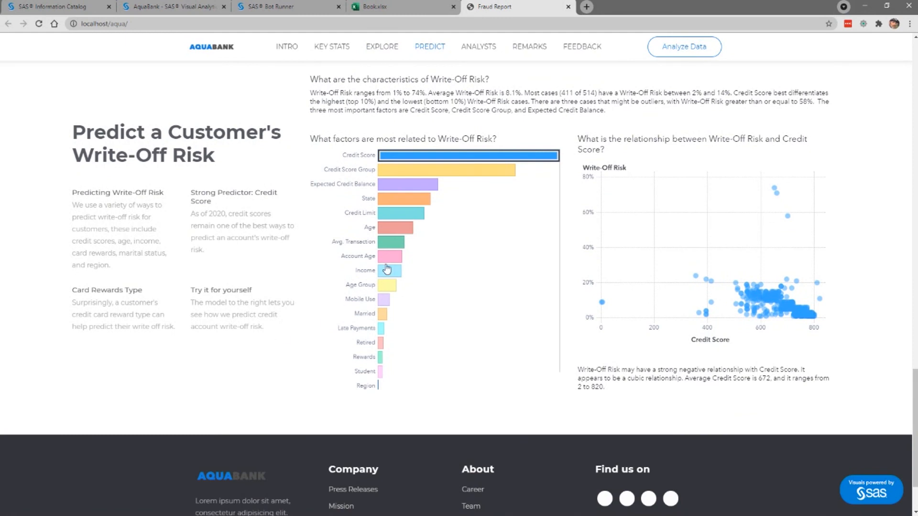
mouse_move(441, 112)
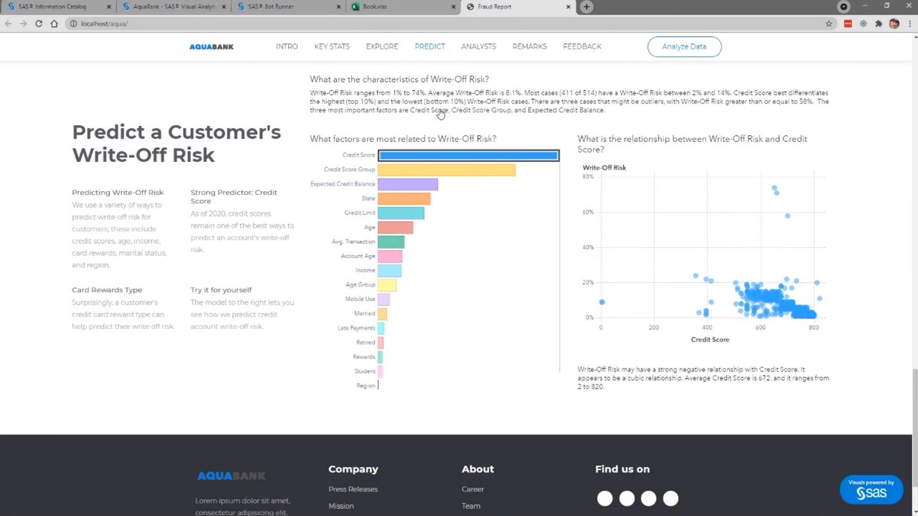
mouse_move(386, 172)
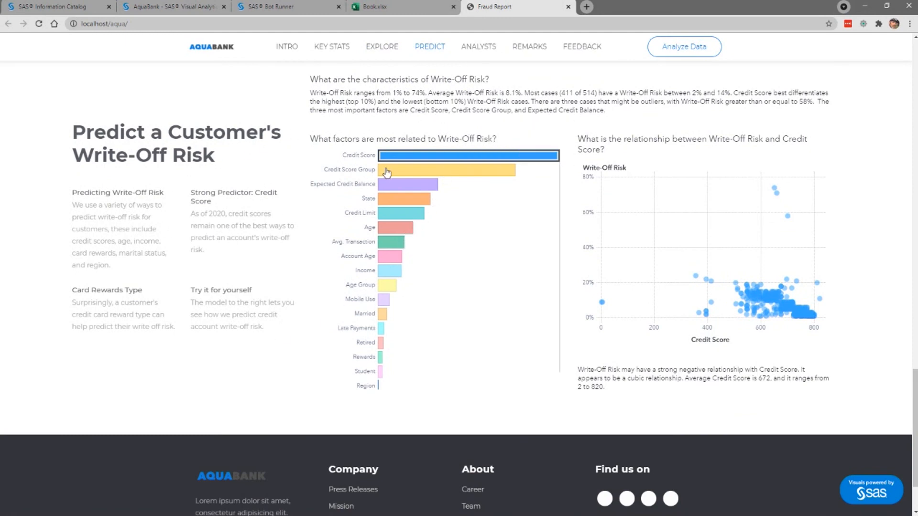
left_click(446, 169)
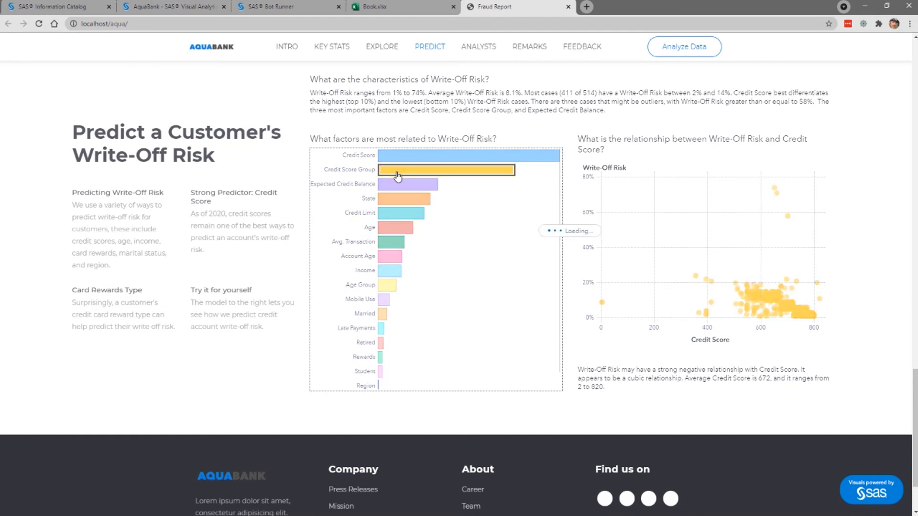
left_click(447, 170)
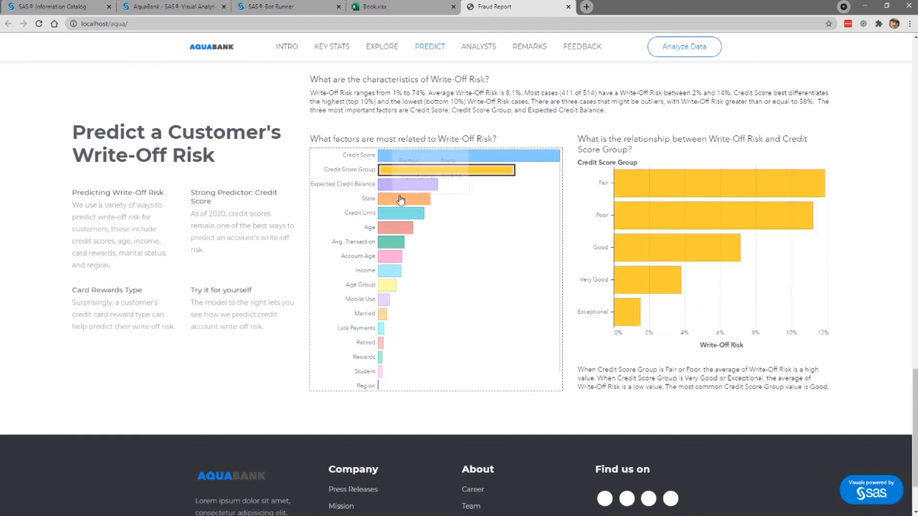
left_click(402, 198)
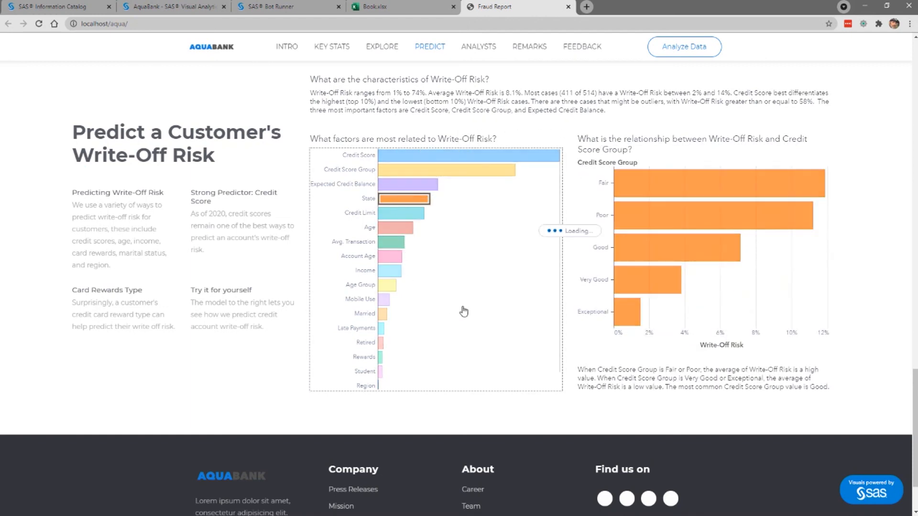
left_click(402, 199)
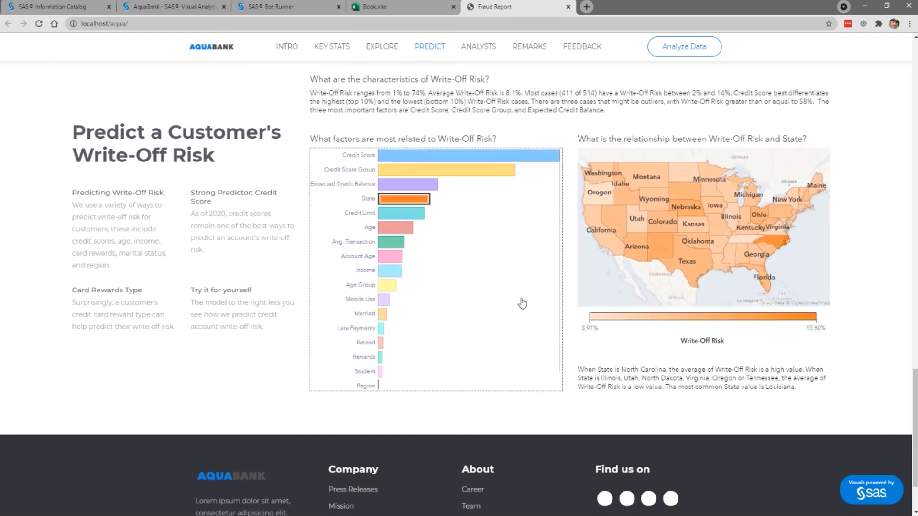
mouse_move(775, 241)
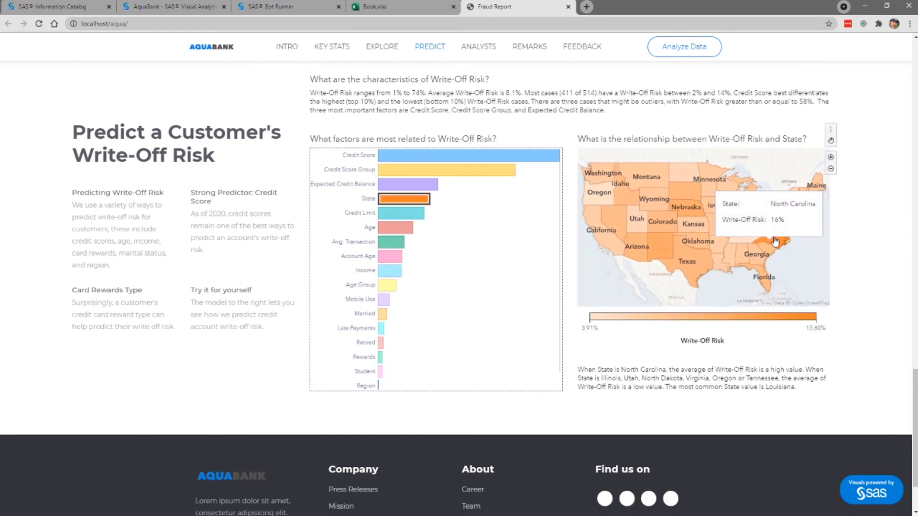